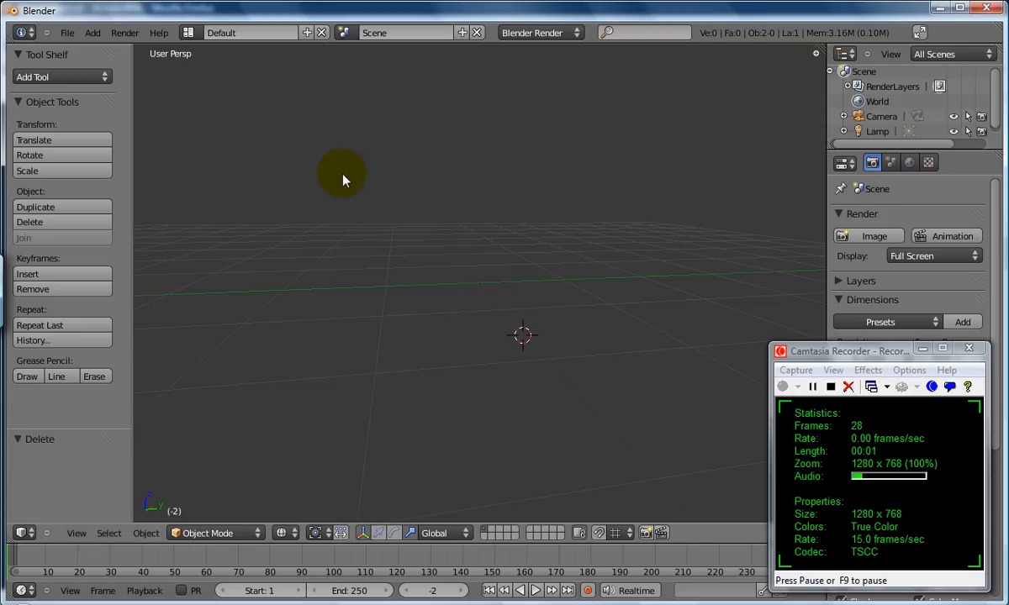
{"action": "mouse_move", "coordinate": [195, 79]}
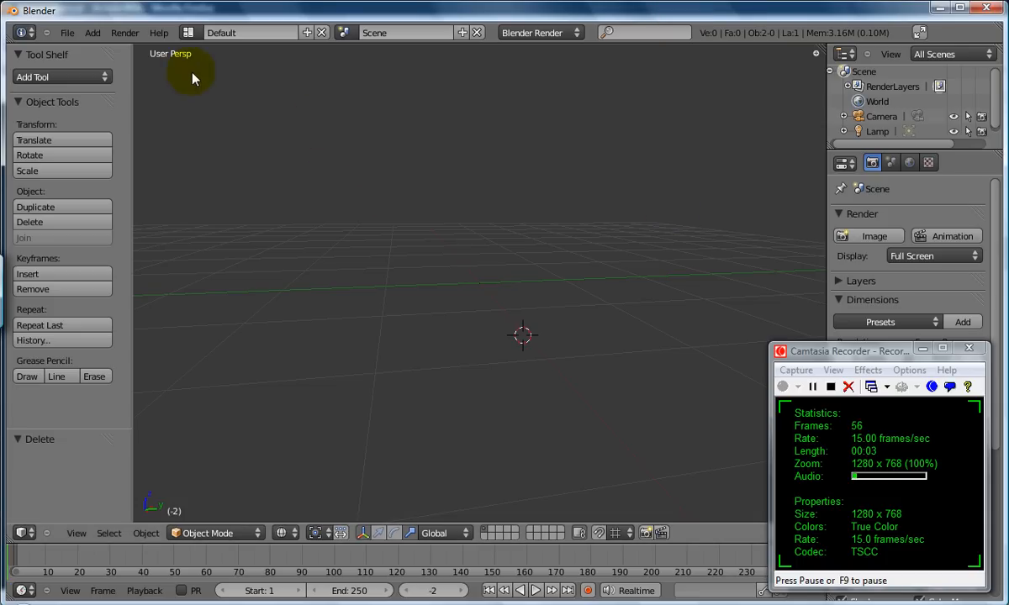
Step: Add a UV Sphere mesh to the empty scene from the Add menu
{"action": "left_click", "coordinate": [96, 34]}
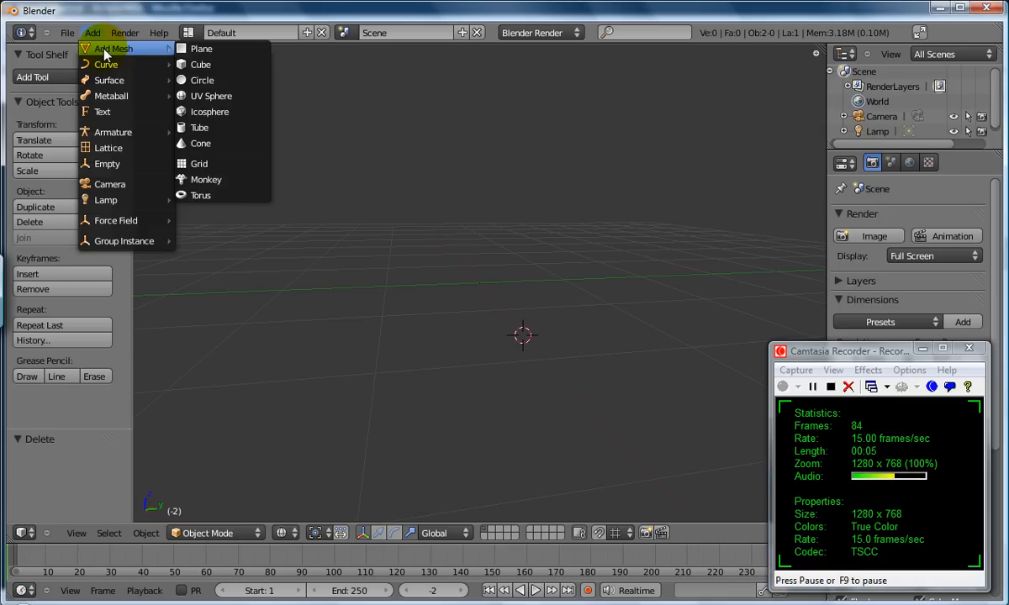
{"action": "left_click", "coordinate": [212, 95]}
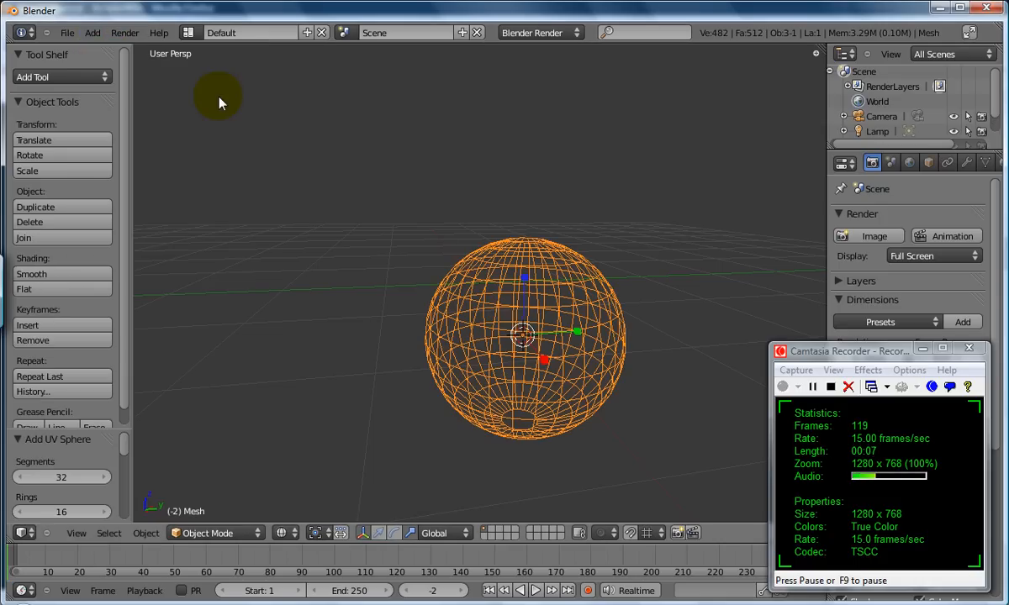
{"action": "mouse_move", "coordinate": [289, 190]}
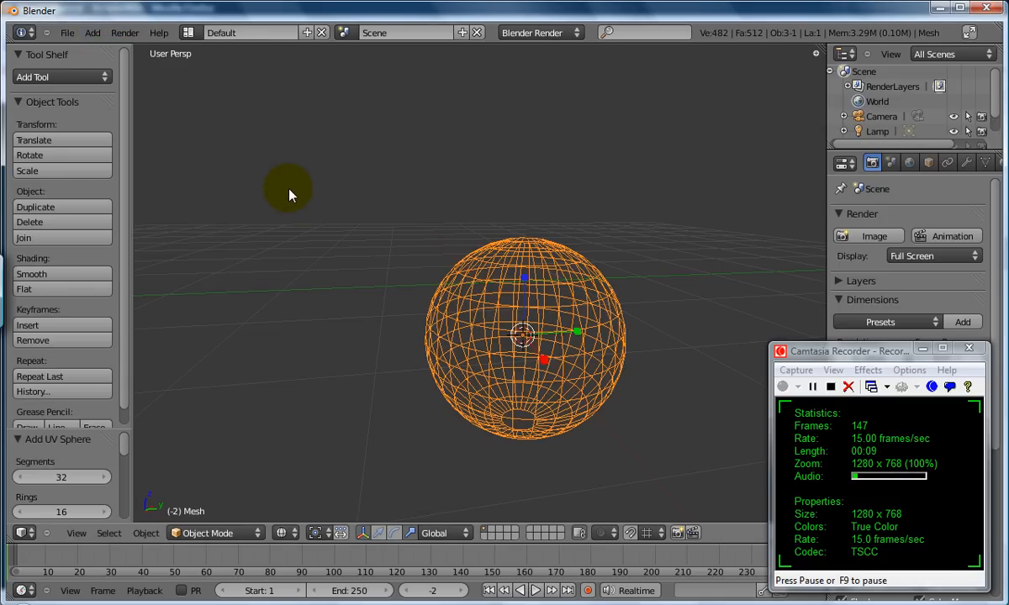
{"action": "mouse_move", "coordinate": [337, 314]}
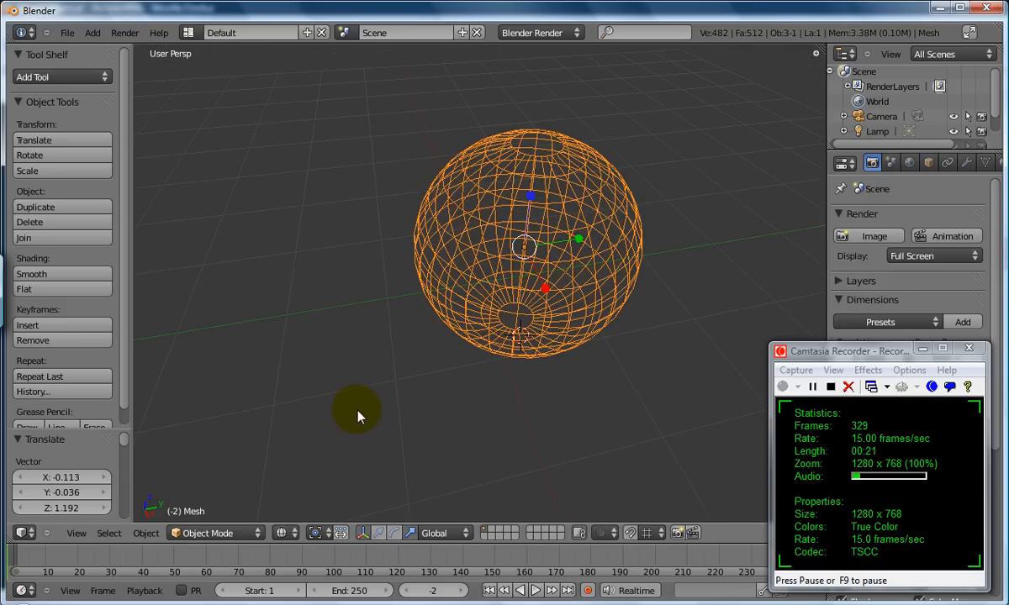
Step: Add a lattice, scale it up and place it around the sphere's lower half
{"action": "left_click", "coordinate": [91, 34]}
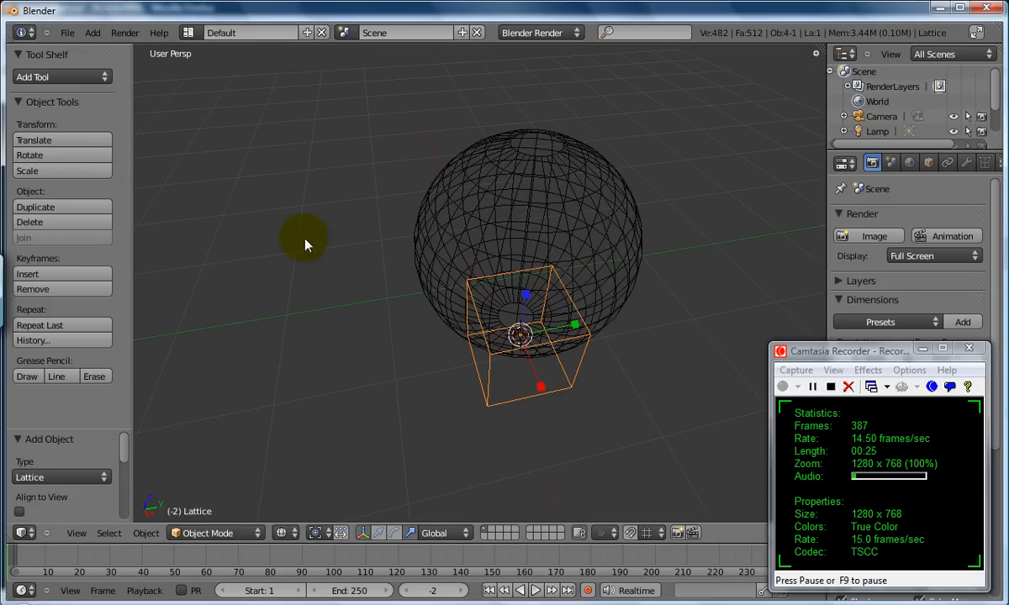
{"action": "left_click_drag", "start_coordinate": [521, 336], "coordinate": [606, 323]}
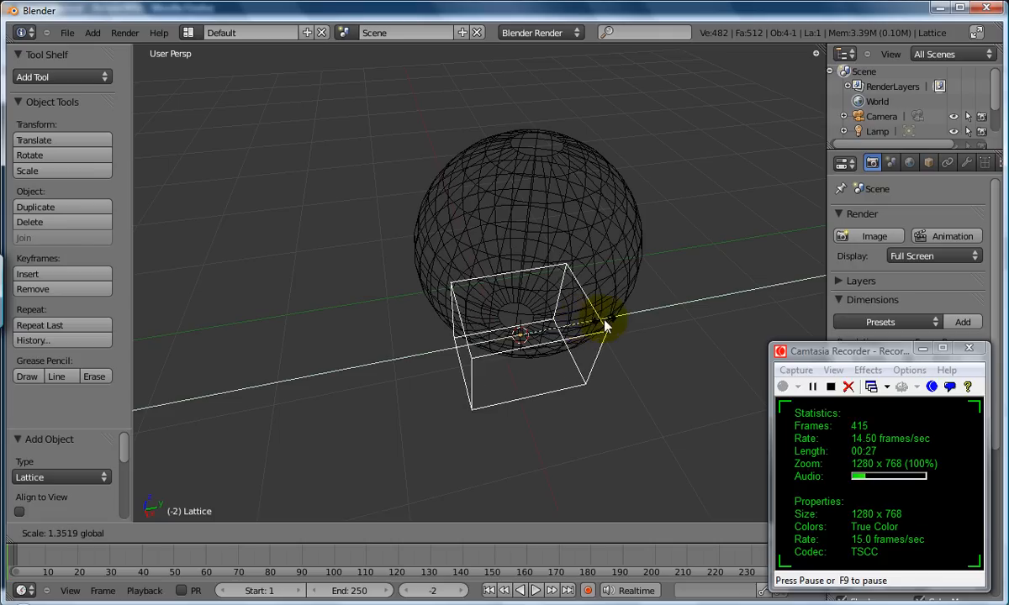
{"action": "left_click_drag", "start_coordinate": [605, 327], "coordinate": [550, 413]}
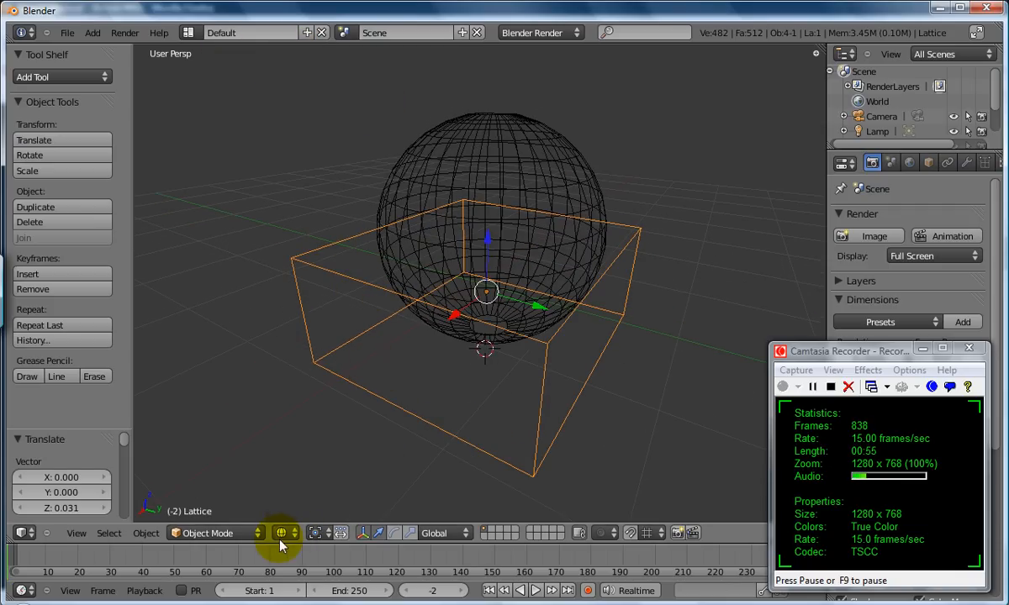
Step: Switch the viewport shading to Solid
{"action": "left_click", "coordinate": [282, 533]}
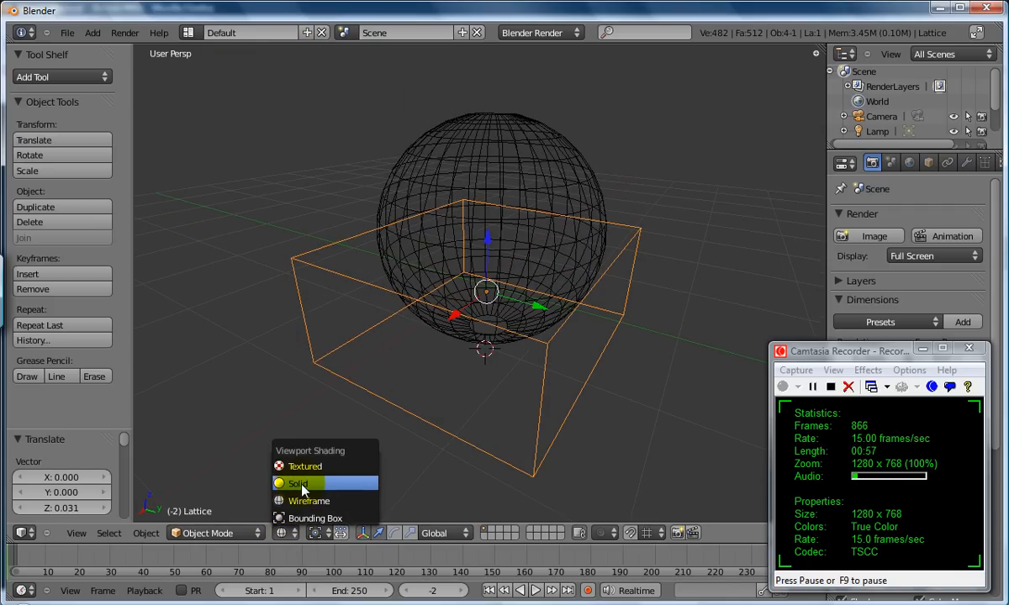
{"action": "left_click", "coordinate": [299, 485]}
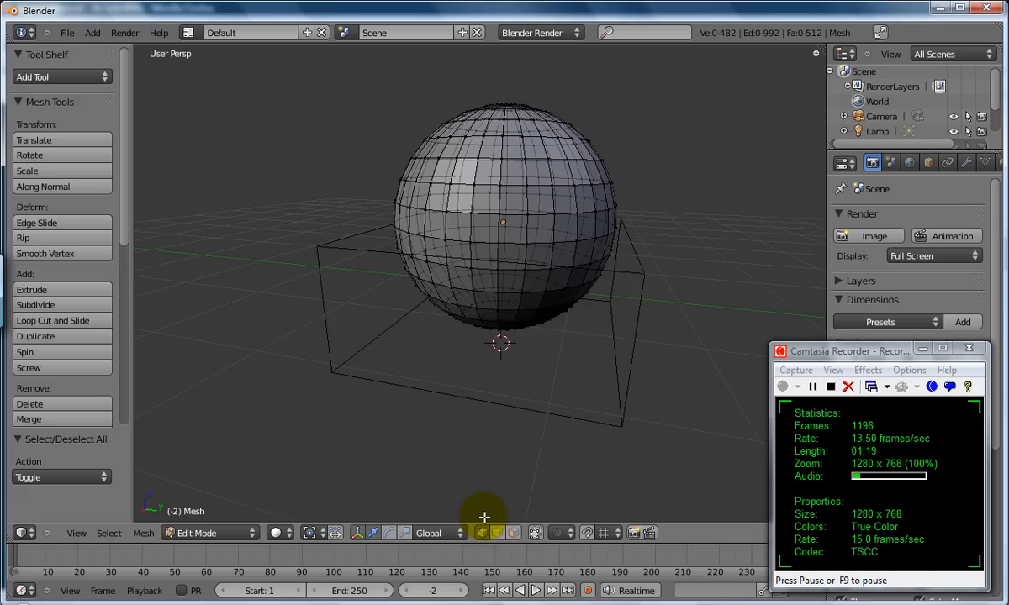
{"action": "mouse_move", "coordinate": [397, 405]}
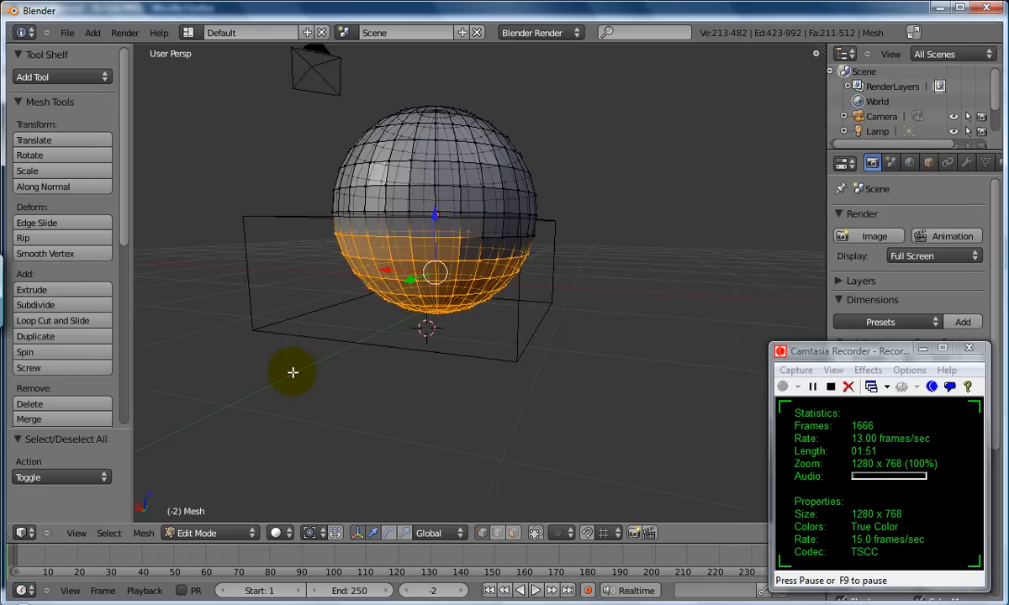
Step: Box-select the sphere's lower-half vertices inside the lattice box
{"action": "left_click_drag", "start_coordinate": [292, 373], "coordinate": [234, 377]}
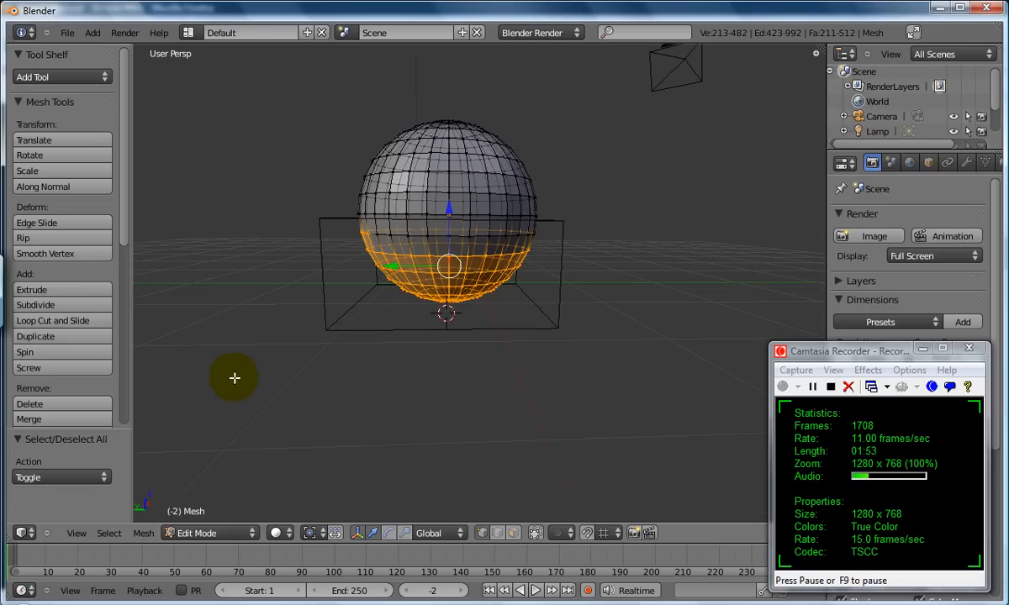
{"action": "mouse_move", "coordinate": [323, 351]}
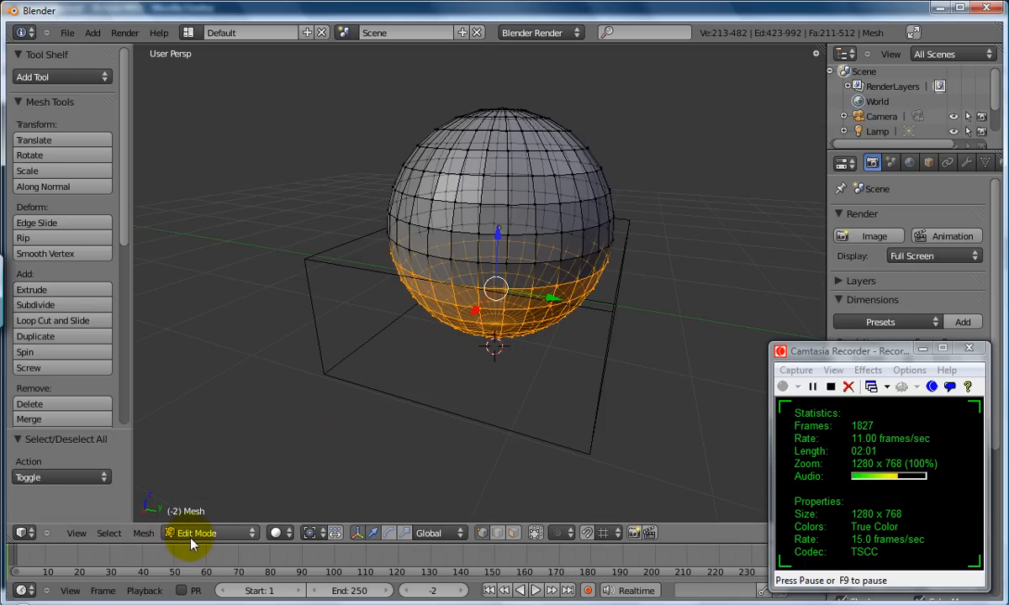
Step: Assign the selected vertices to a new vertex group via Mesh > Vertices > Vertex Groups
{"action": "left_click", "coordinate": [141, 535]}
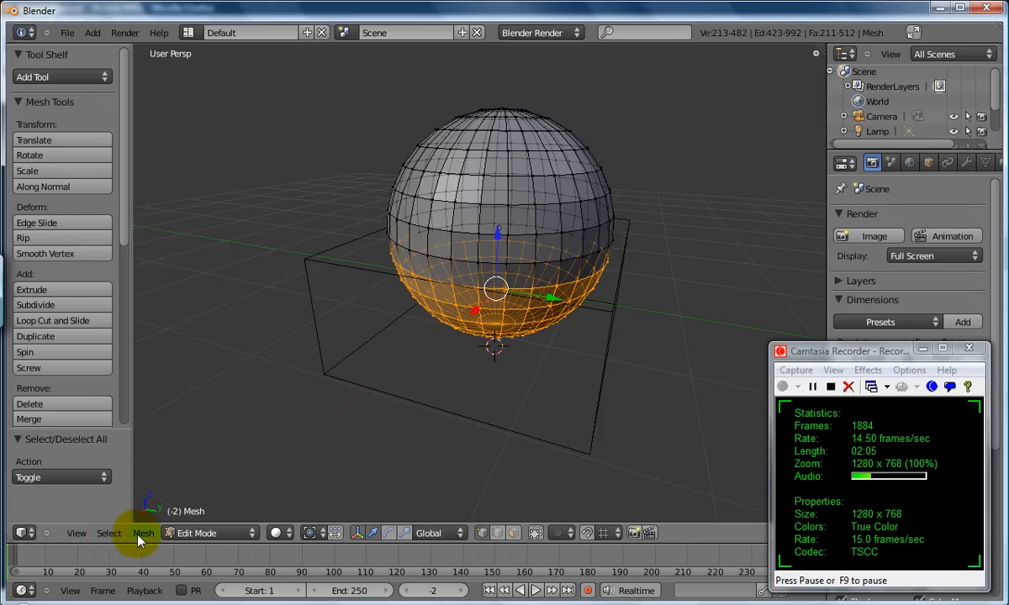
{"action": "left_click", "coordinate": [143, 533]}
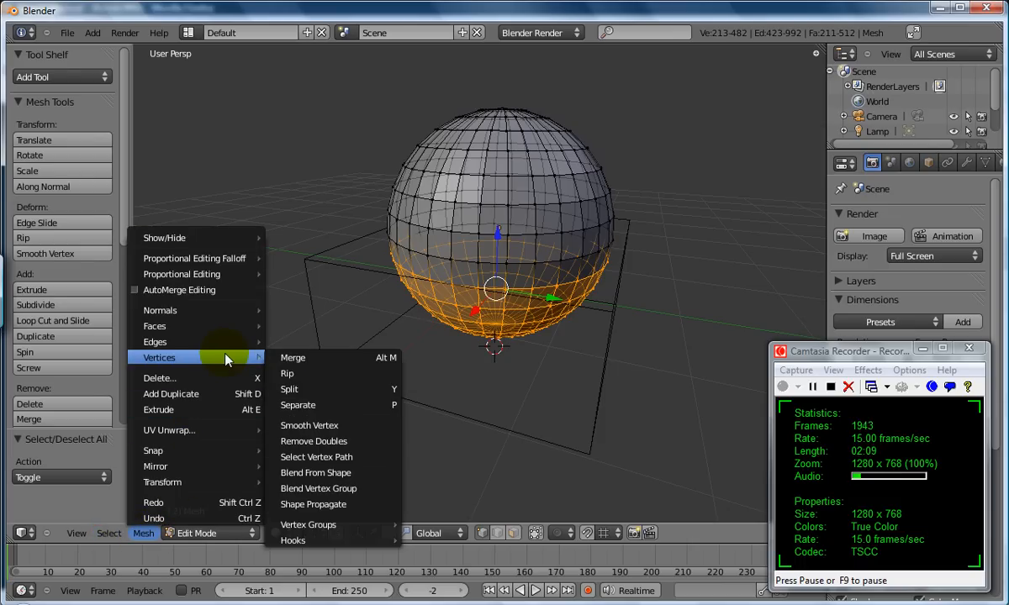
{"action": "mouse_move", "coordinate": [320, 488]}
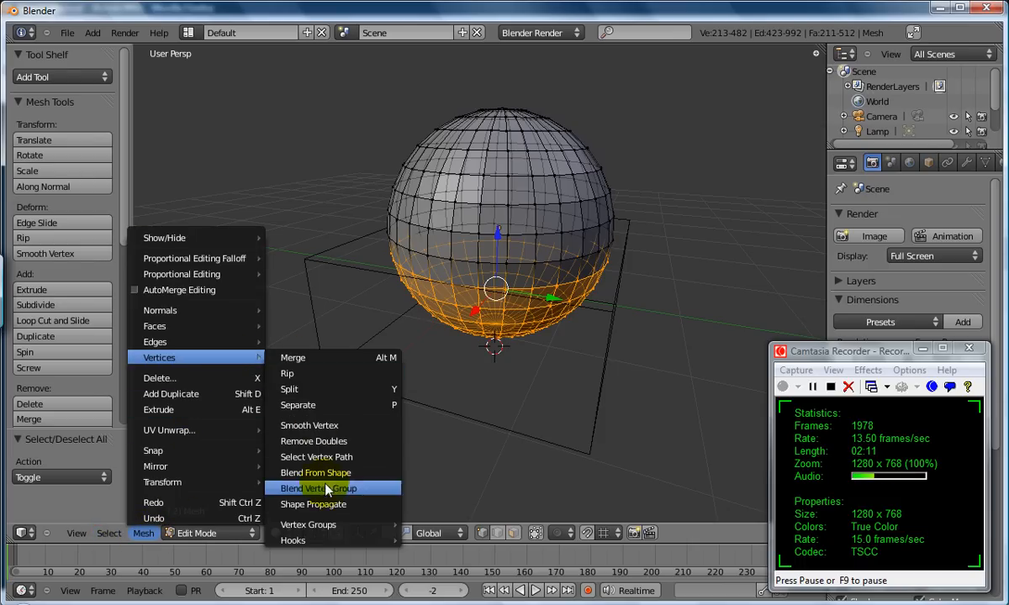
{"action": "mouse_move", "coordinate": [308, 525]}
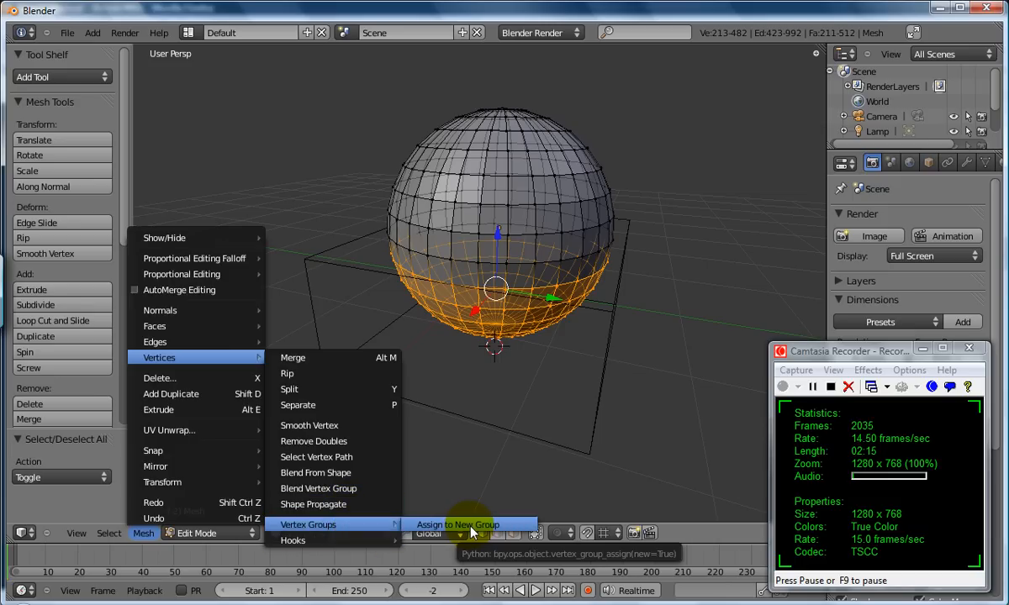
{"action": "left_click", "coordinate": [464, 525]}
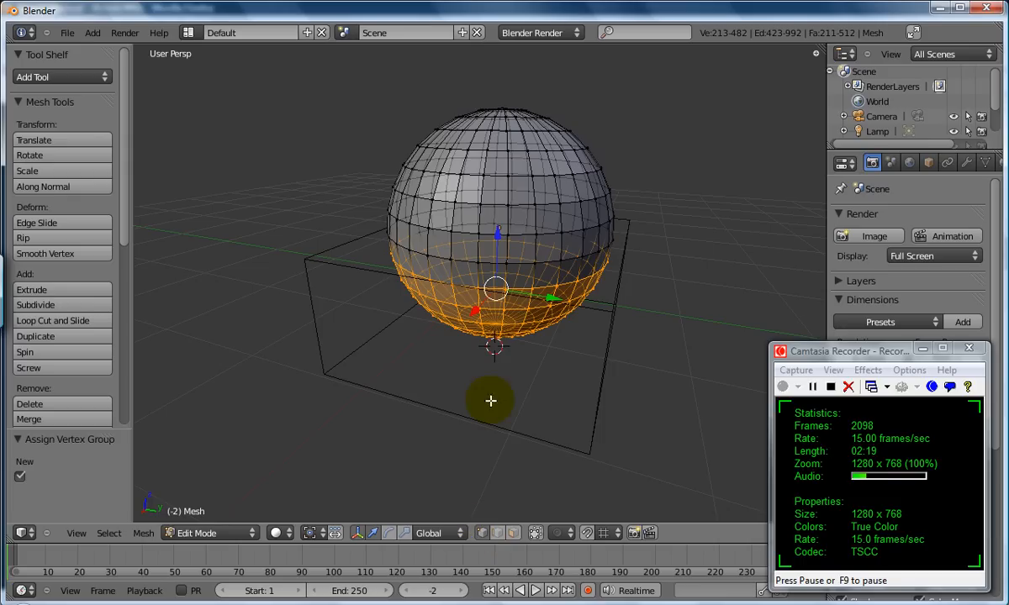
{"action": "mouse_move", "coordinate": [821, 356]}
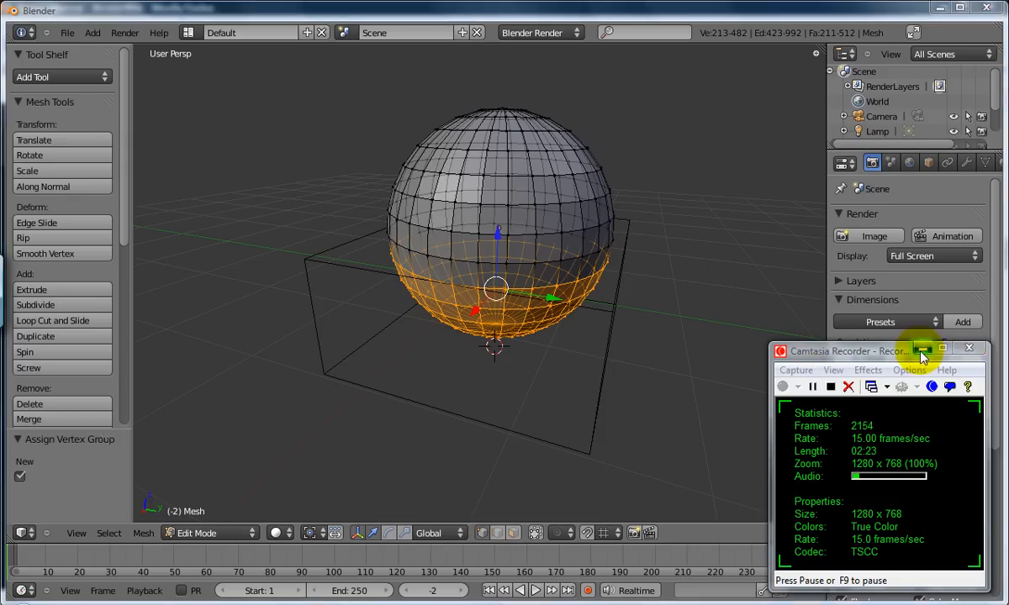
{"action": "left_click", "coordinate": [922, 349]}
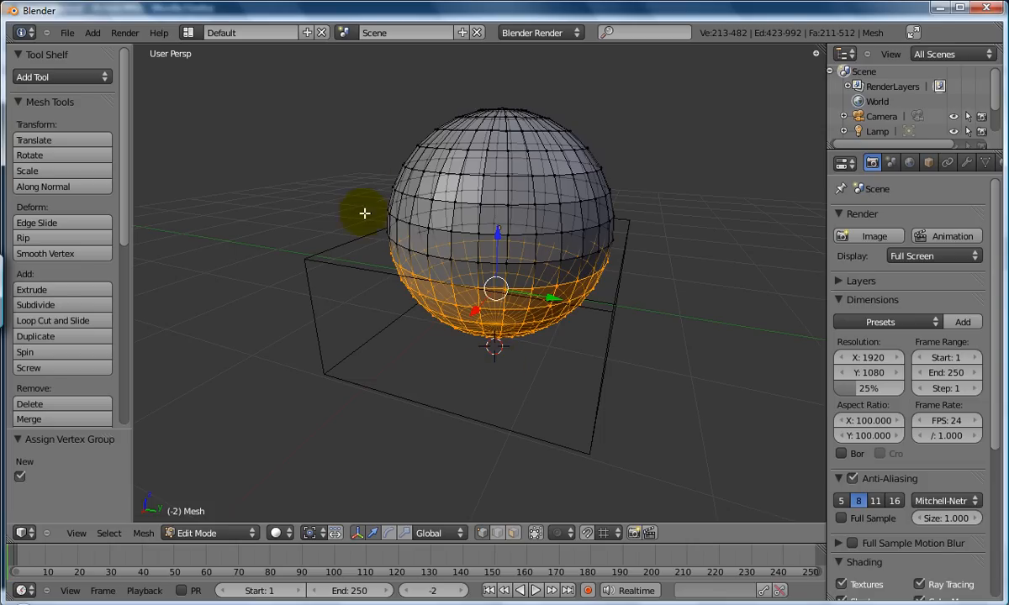
{"action": "mouse_move", "coordinate": [506, 310]}
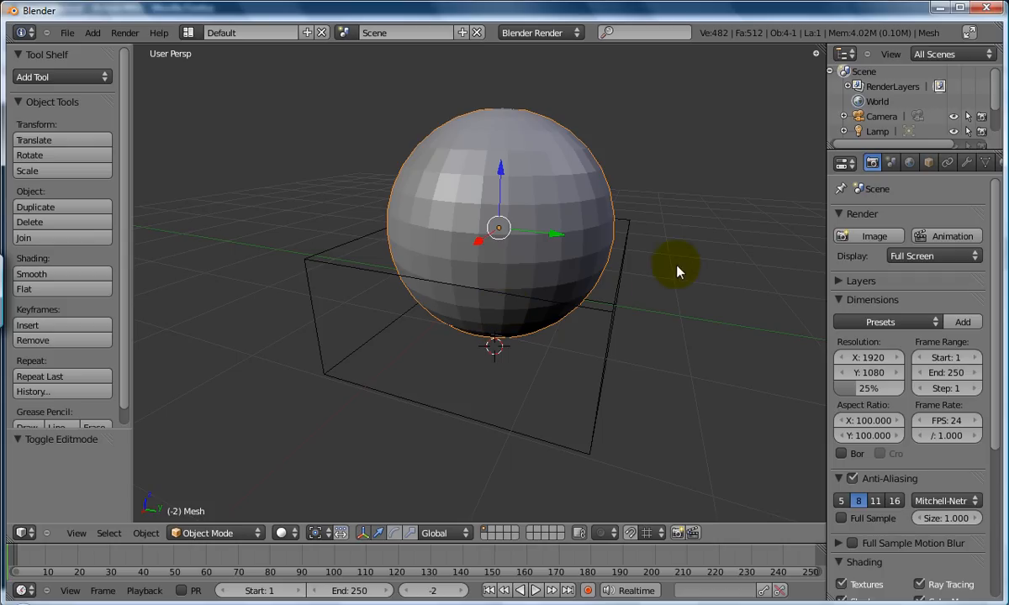
{"action": "mouse_move", "coordinate": [967, 172]}
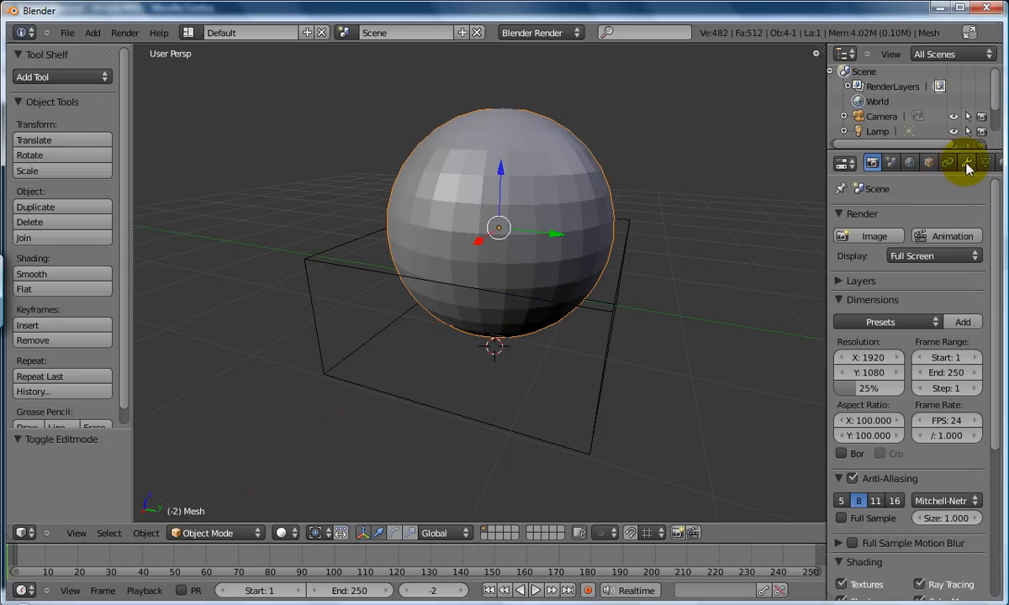
Step: Add a Lattice modifier to the sphere in the Modifiers tab
{"action": "left_click", "coordinate": [969, 163]}
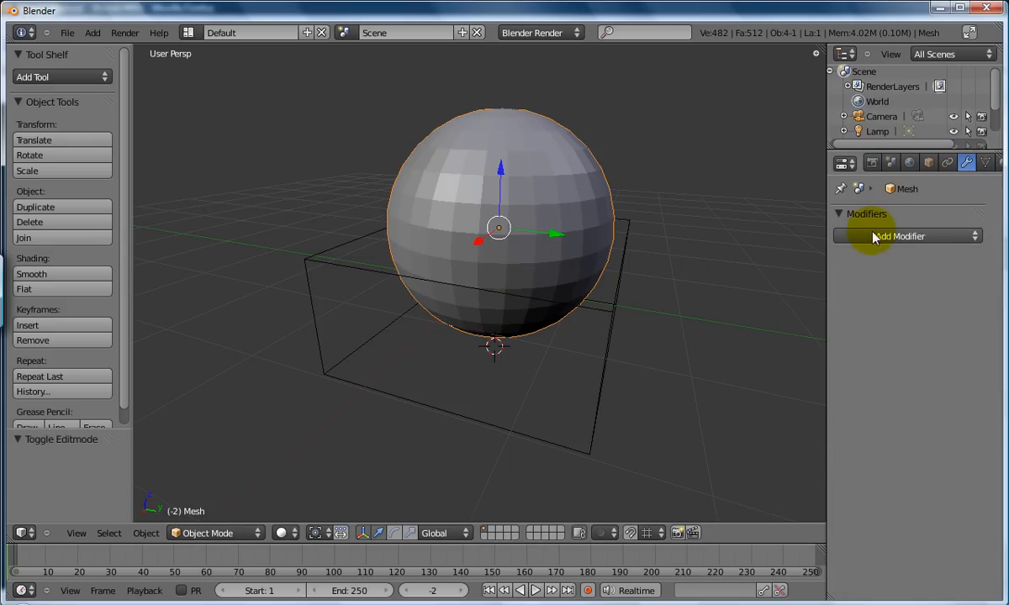
{"action": "left_click", "coordinate": [907, 235]}
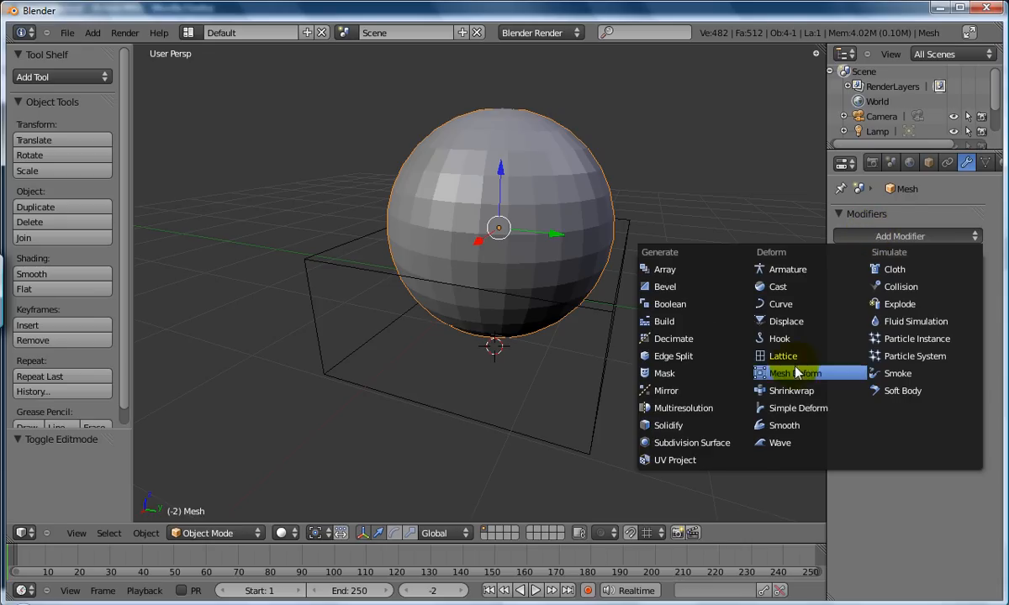
{"action": "left_click", "coordinate": [783, 356]}
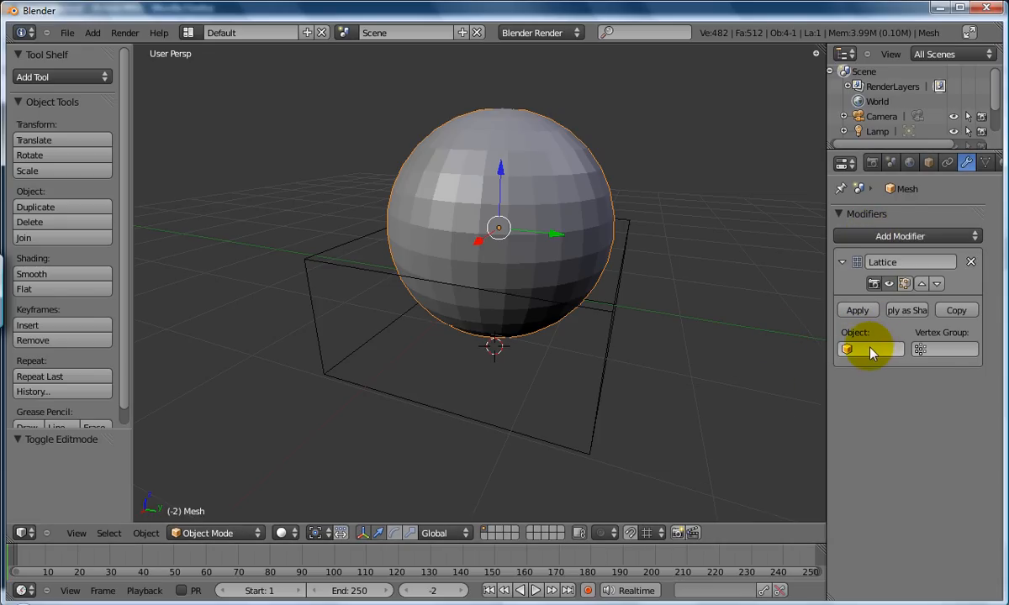
Step: Set the modifier's Object to Lattice and its Vertex Group to Group
{"action": "left_click", "coordinate": [872, 348]}
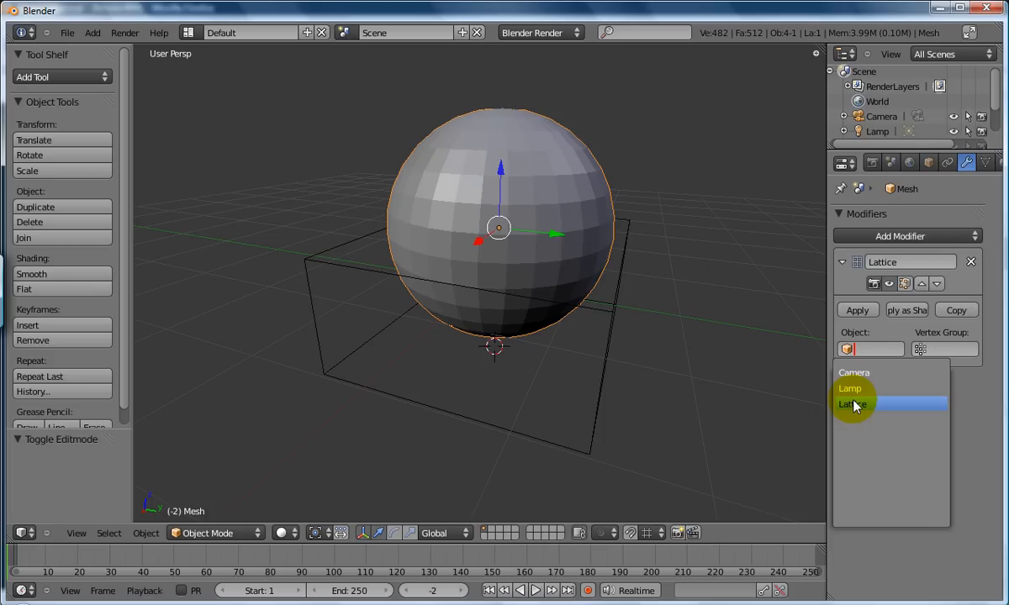
{"action": "left_click", "coordinate": [855, 404]}
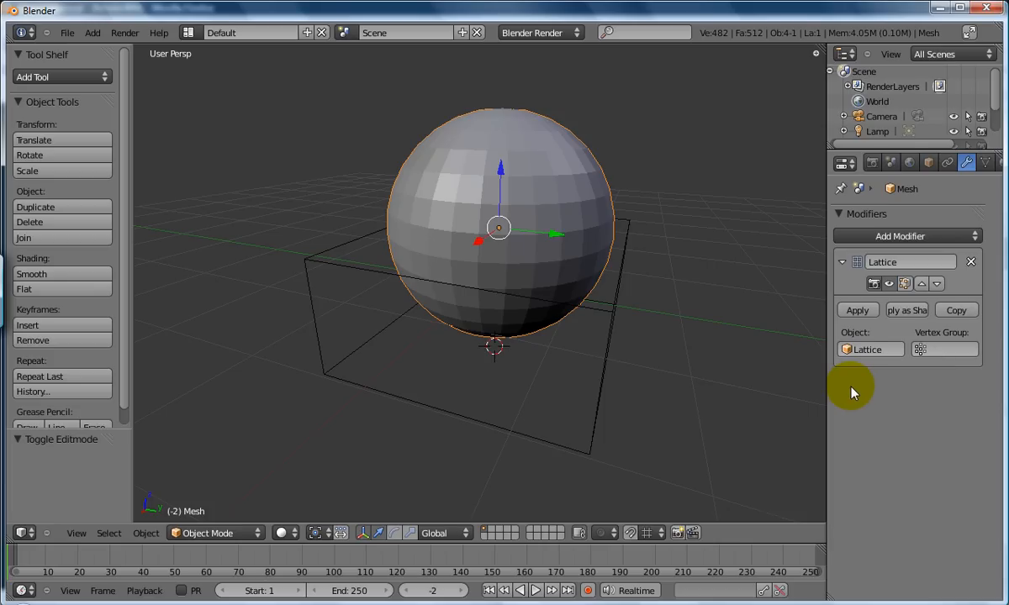
{"action": "left_click", "coordinate": [949, 348]}
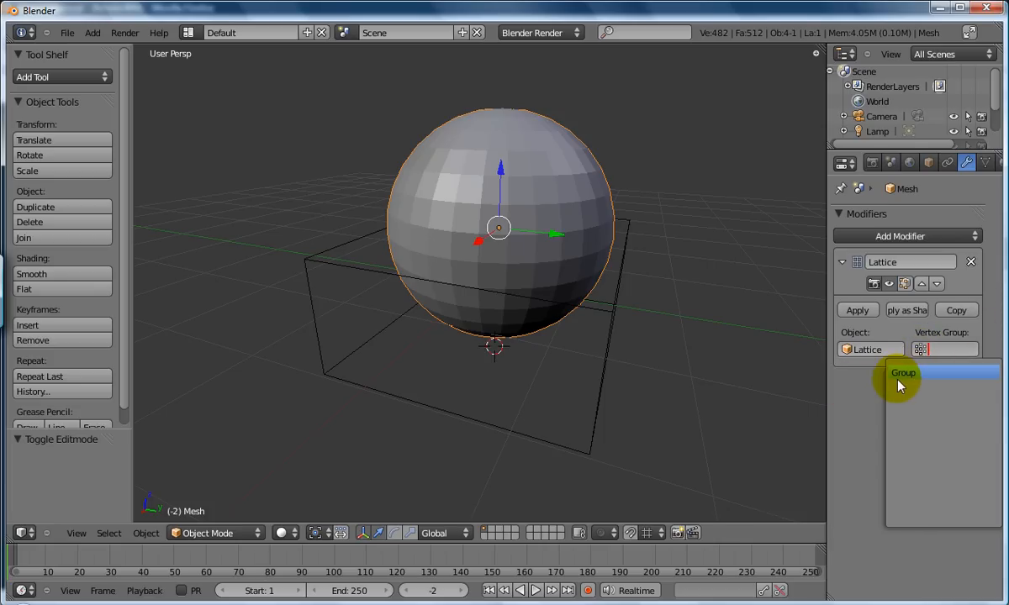
{"action": "left_click", "coordinate": [903, 373]}
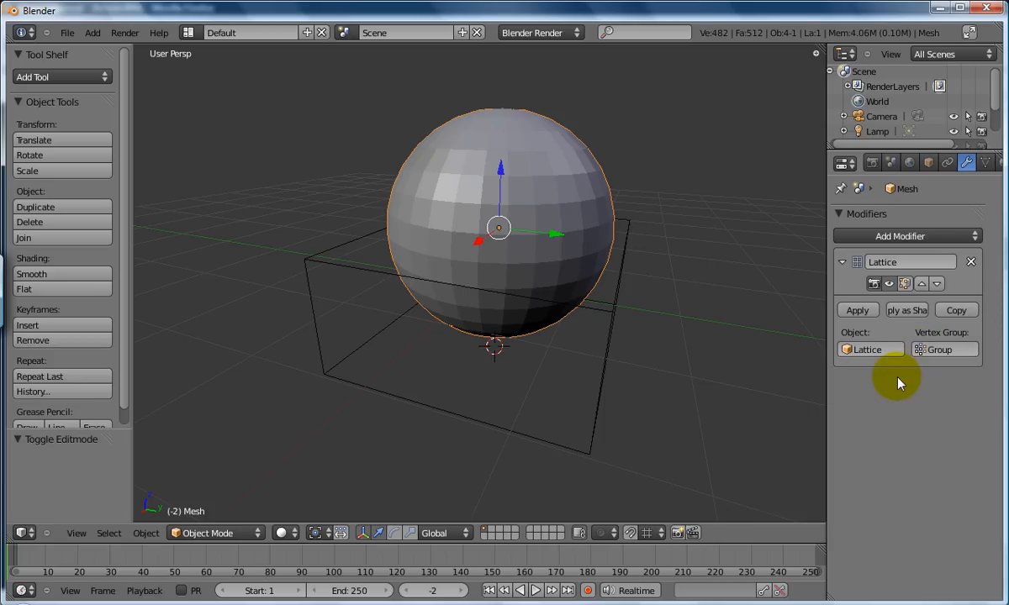
{"action": "mouse_move", "coordinate": [614, 327]}
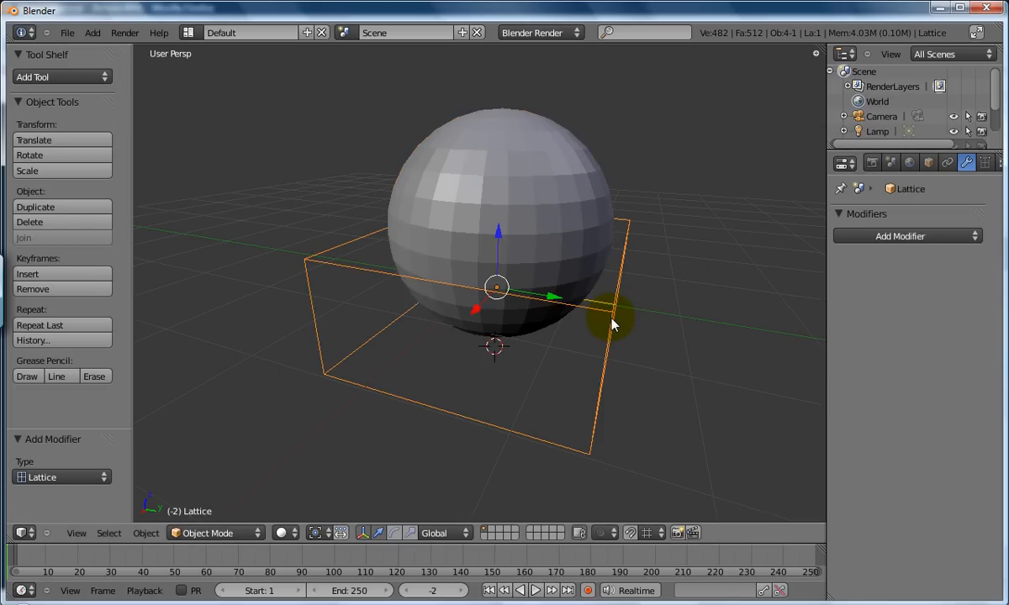
{"action": "mouse_move", "coordinate": [354, 395]}
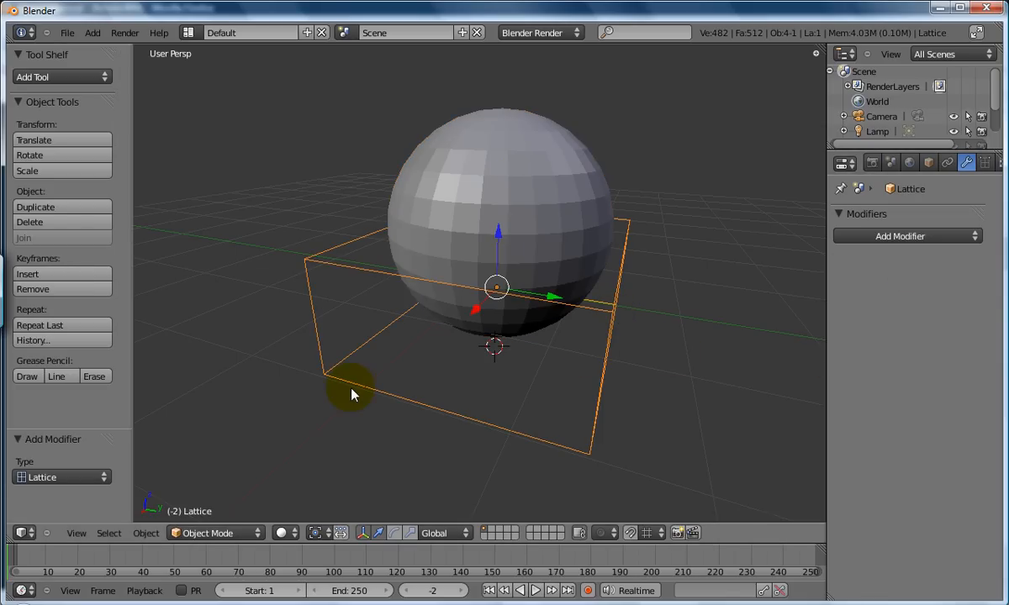
Step: Grab selected lattice control points, move them and confirm, deforming the sphere
{"action": "key", "text": "Tab"}
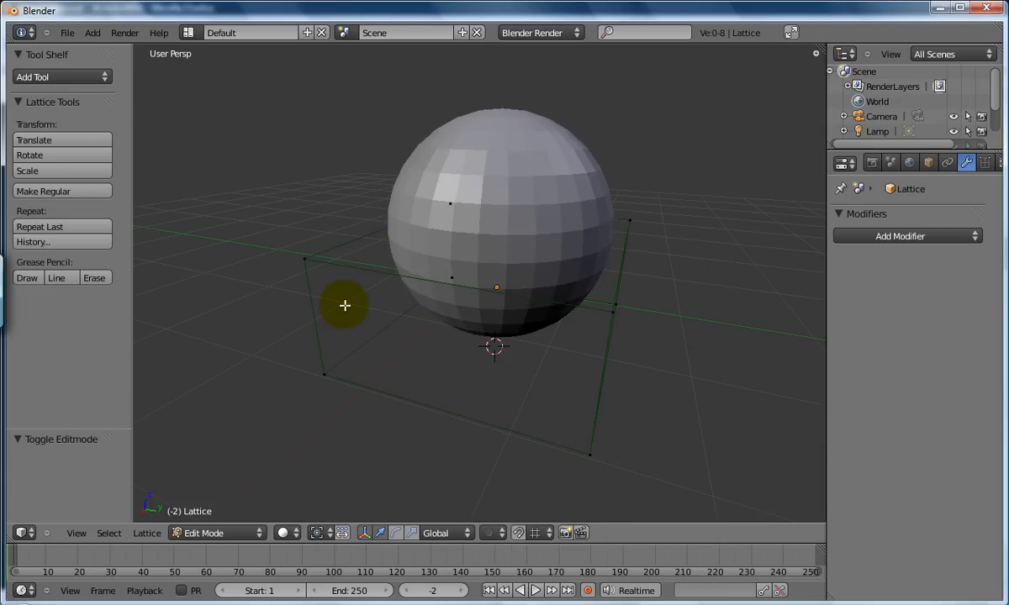
{"action": "mouse_move", "coordinate": [609, 315]}
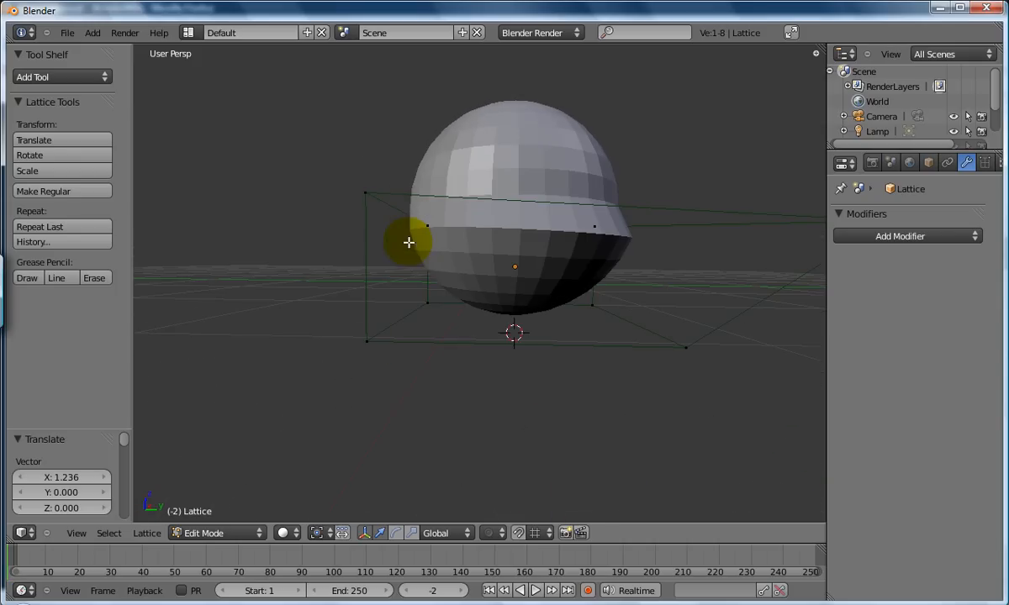
{"action": "left_click", "coordinate": [366, 340]}
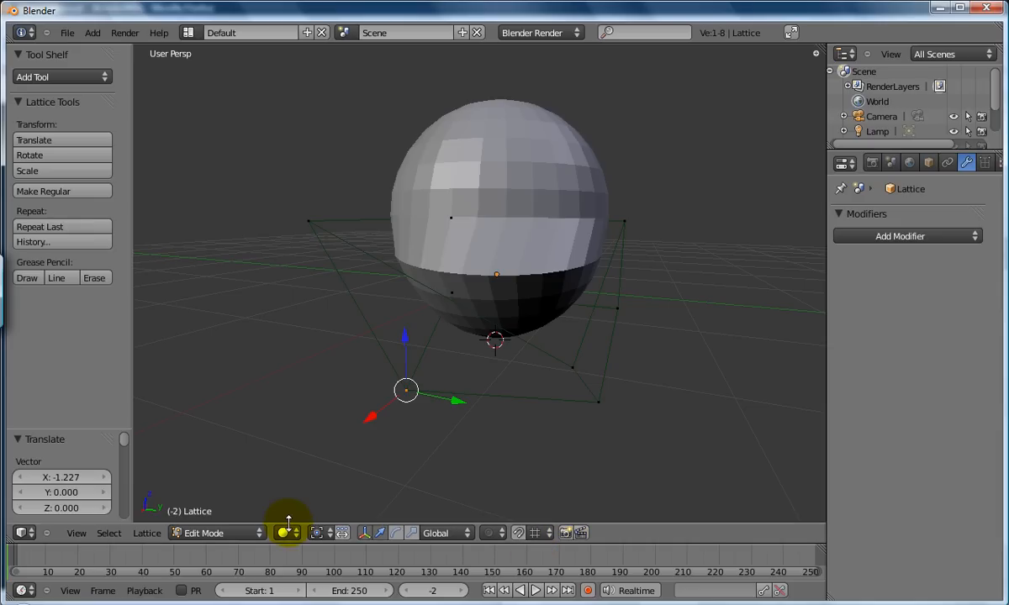
{"action": "mouse_move", "coordinate": [410, 447]}
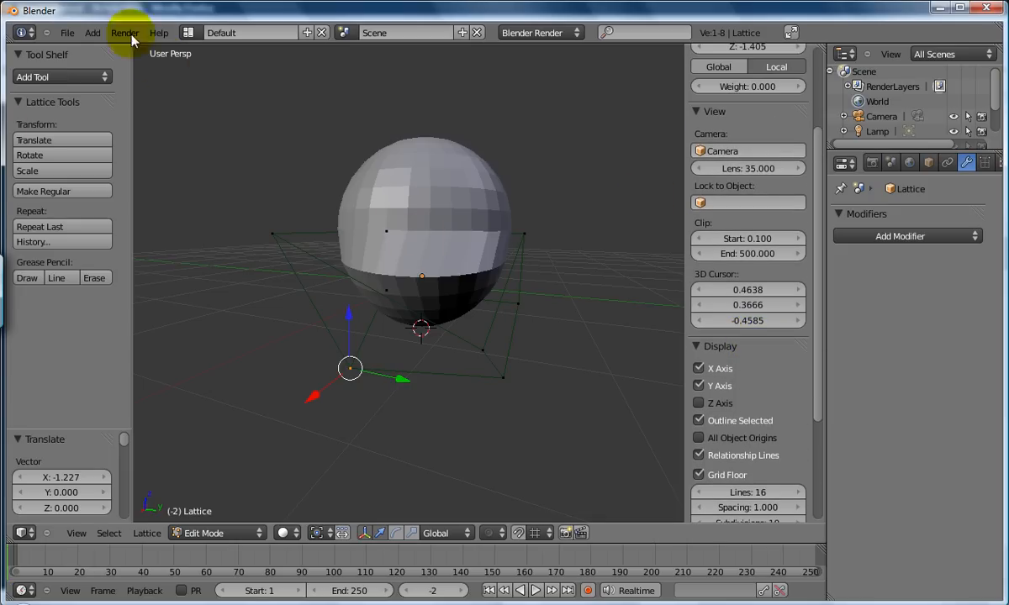
Step: Bring up the Add menu after reshaping the lattice
{"action": "left_click", "coordinate": [94, 32]}
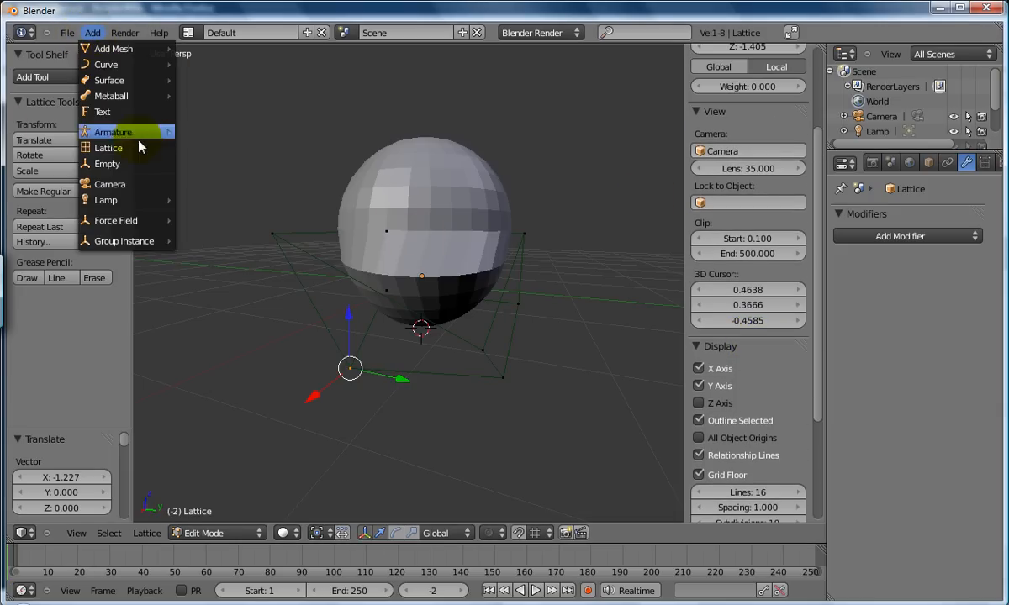
{"action": "mouse_move", "coordinate": [108, 148]}
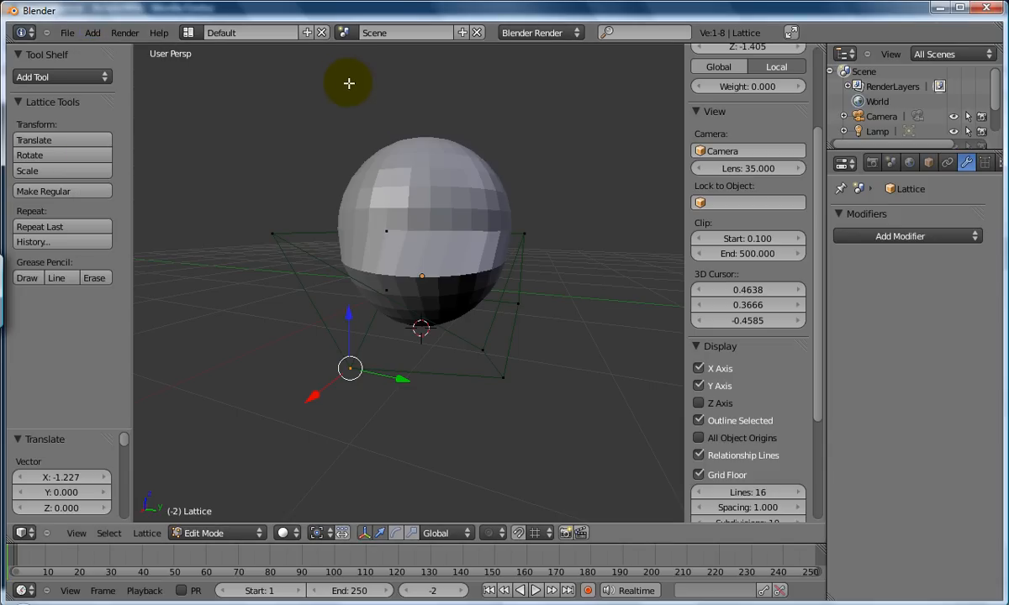
{"action": "mouse_move", "coordinate": [350, 111]}
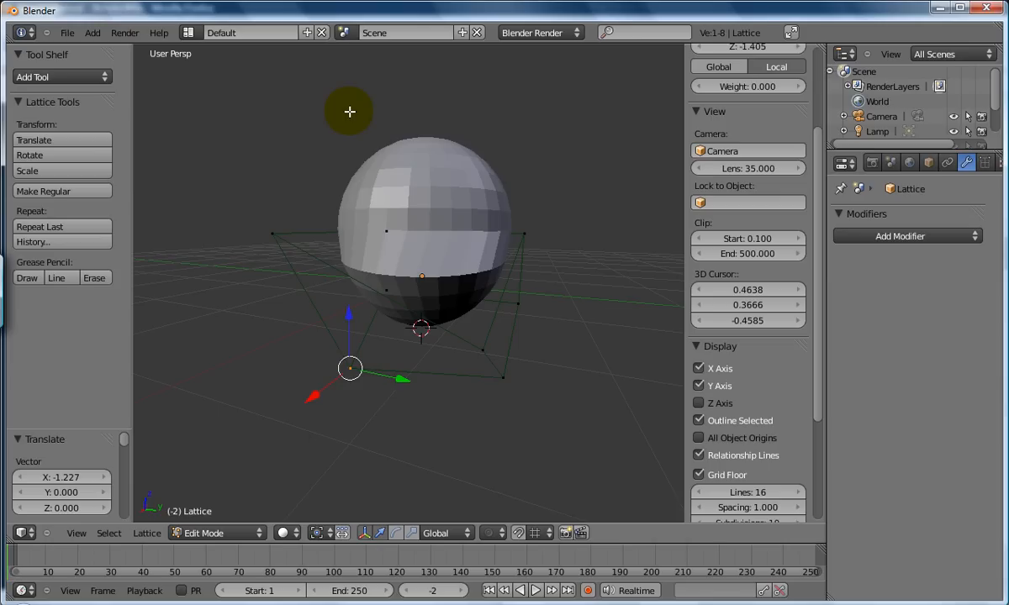
{"action": "mouse_move", "coordinate": [337, 277]}
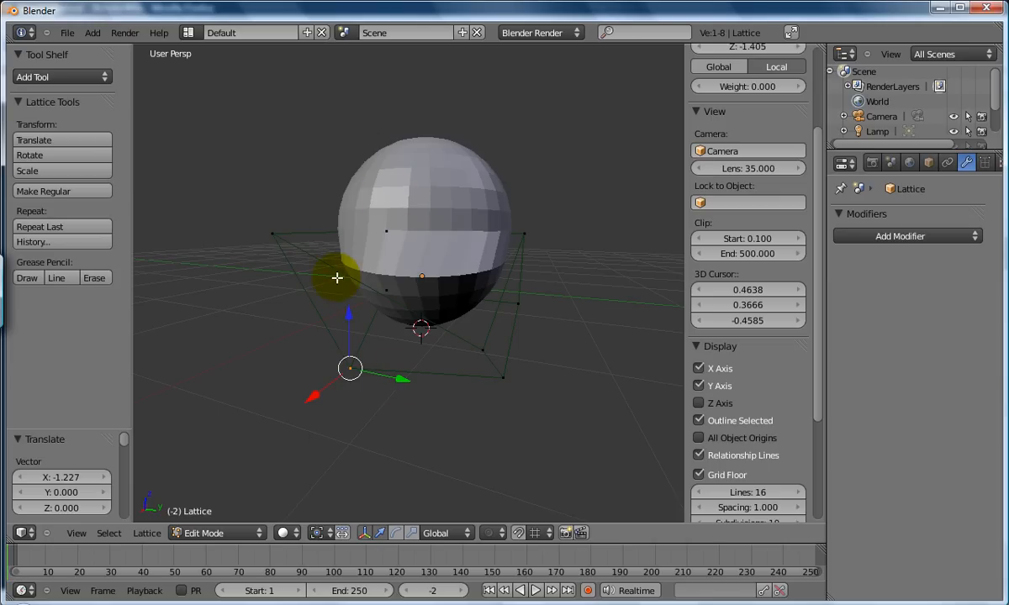
{"action": "mouse_move", "coordinate": [455, 266]}
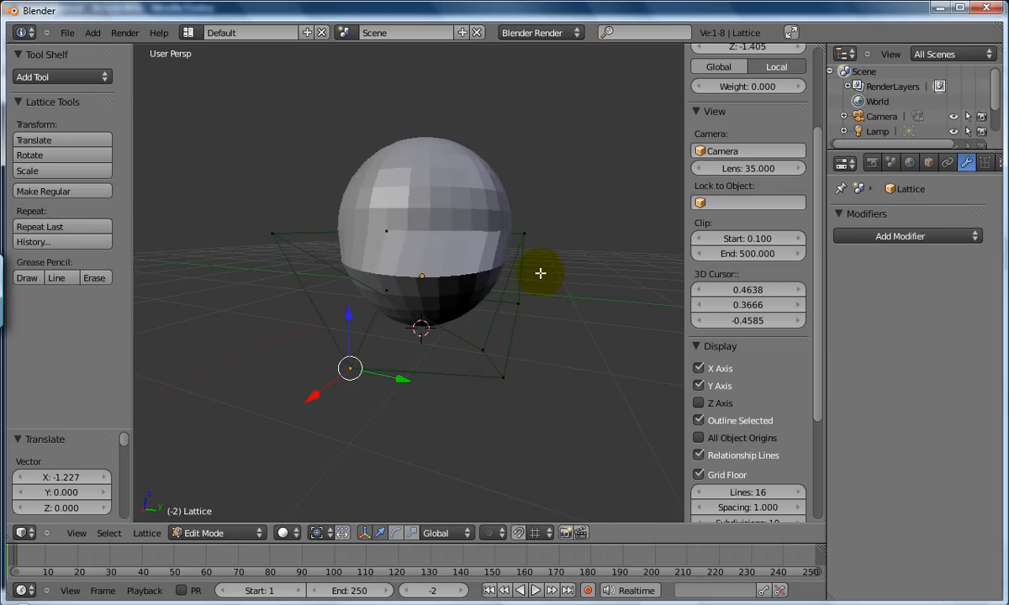
{"action": "mouse_move", "coordinate": [934, 277]}
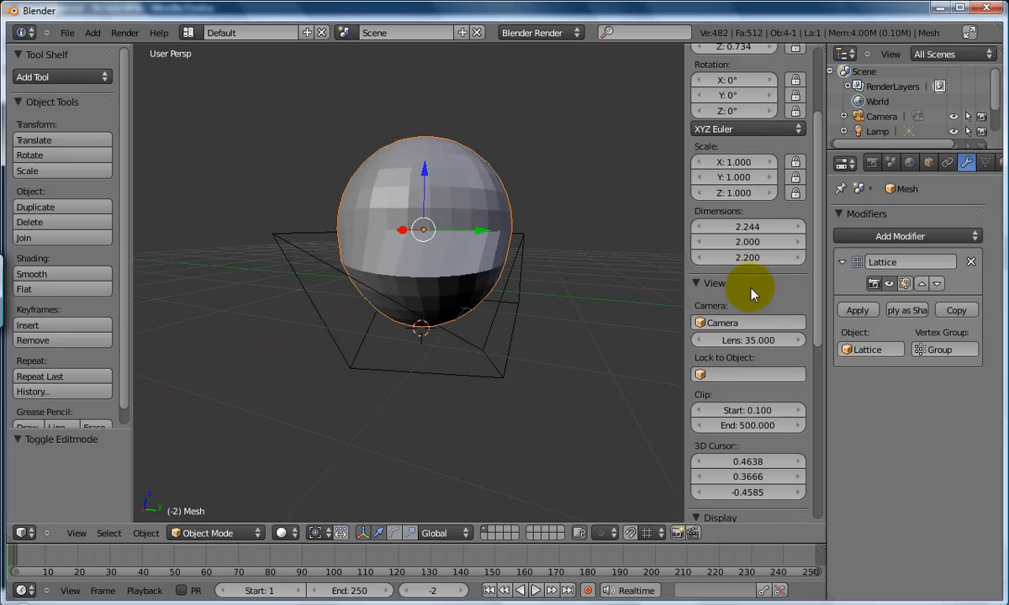
Step: Choose Group in the Lattice modifier's Vertex Group field
{"action": "scroll", "scroll_direction": "down", "scroll_amount": 3}
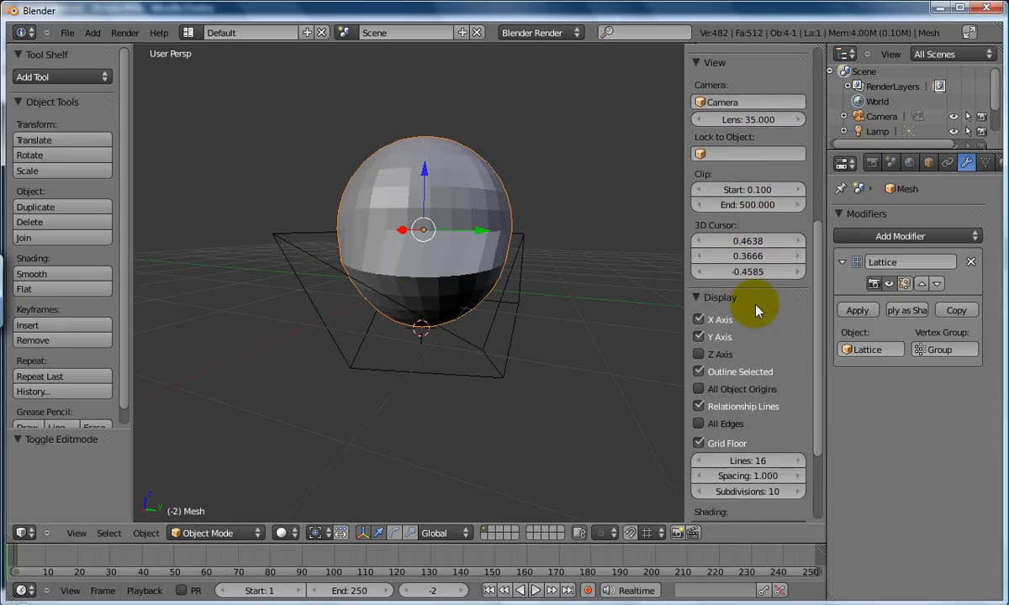
{"action": "scroll", "scroll_direction": "down", "scroll_amount": 3}
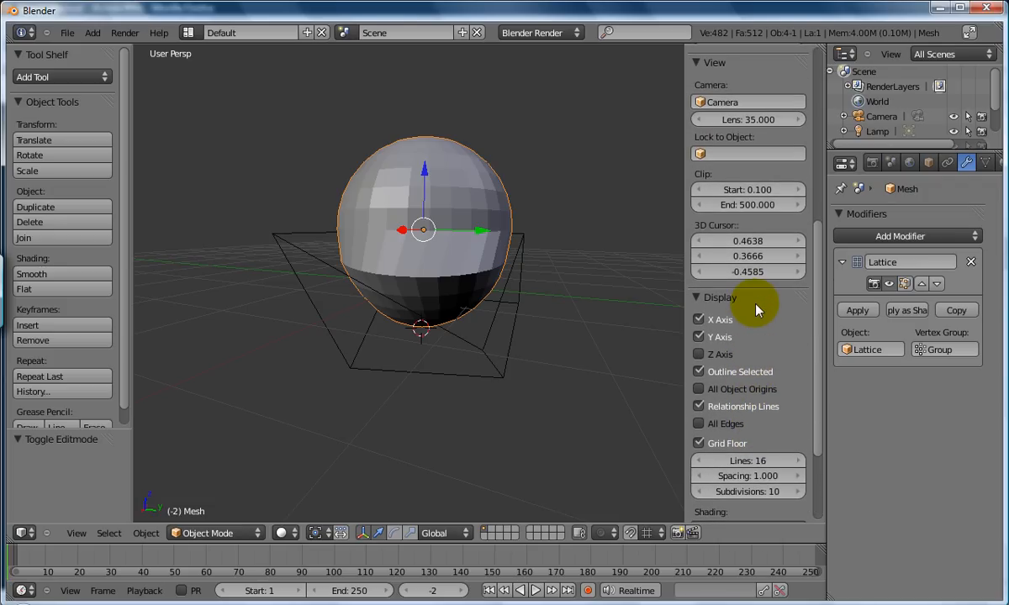
{"action": "scroll", "scroll_direction": "down", "scroll_amount": 3}
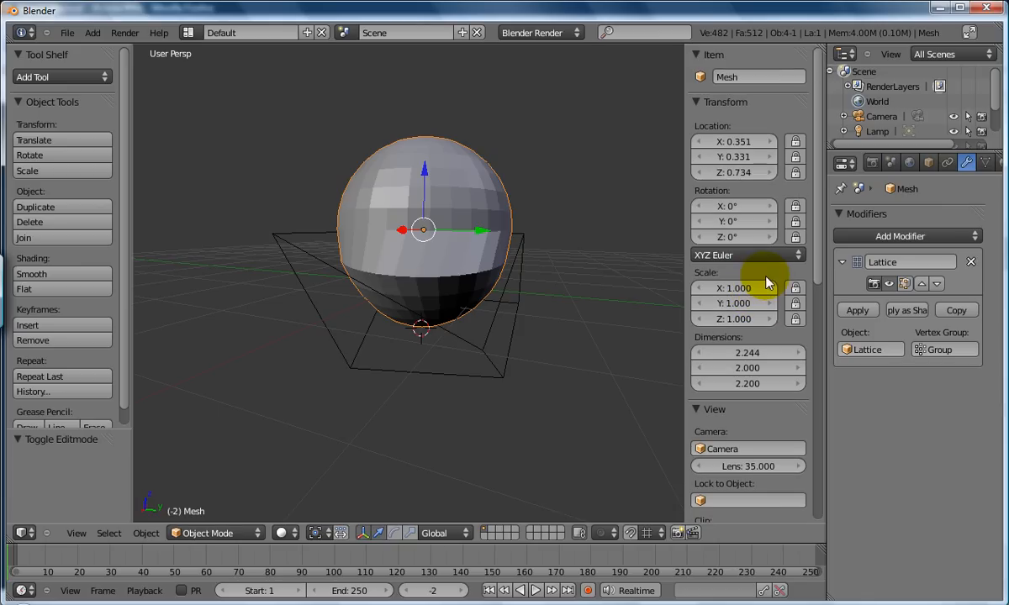
{"action": "left_click", "coordinate": [945, 348]}
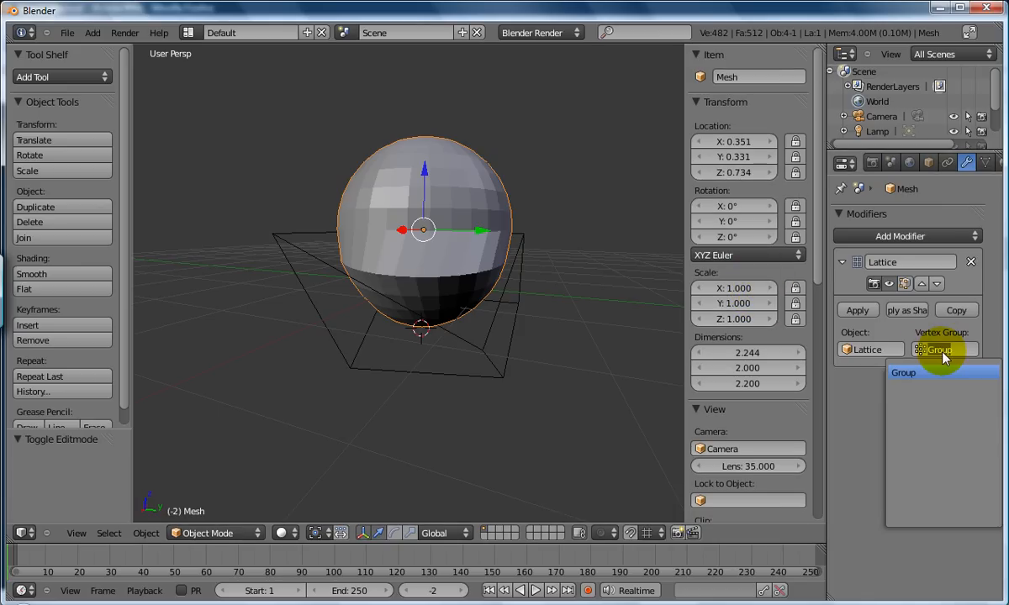
{"action": "left_click", "coordinate": [905, 371]}
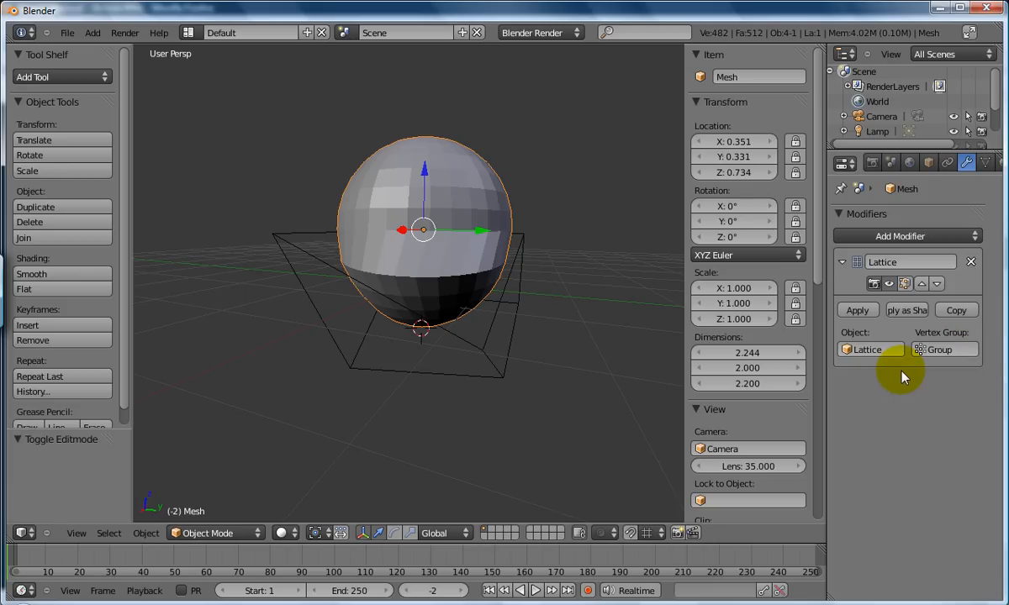
{"action": "left_click", "coordinate": [943, 349]}
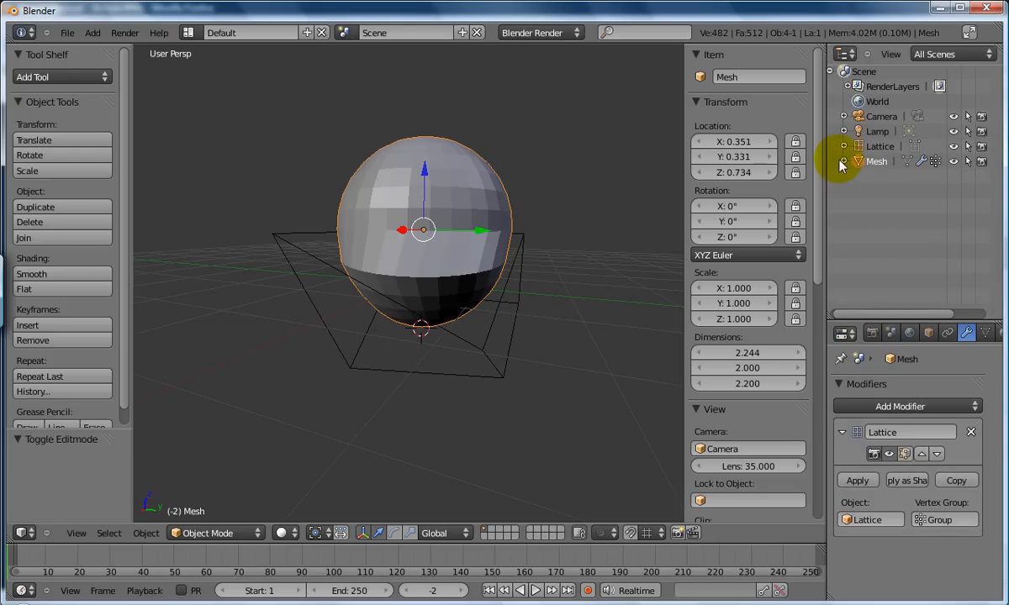
Step: Expand Mesh and its Vertex Groups in the Outliner, then enter Edit Mode on the sphere
{"action": "left_click", "coordinate": [843, 162]}
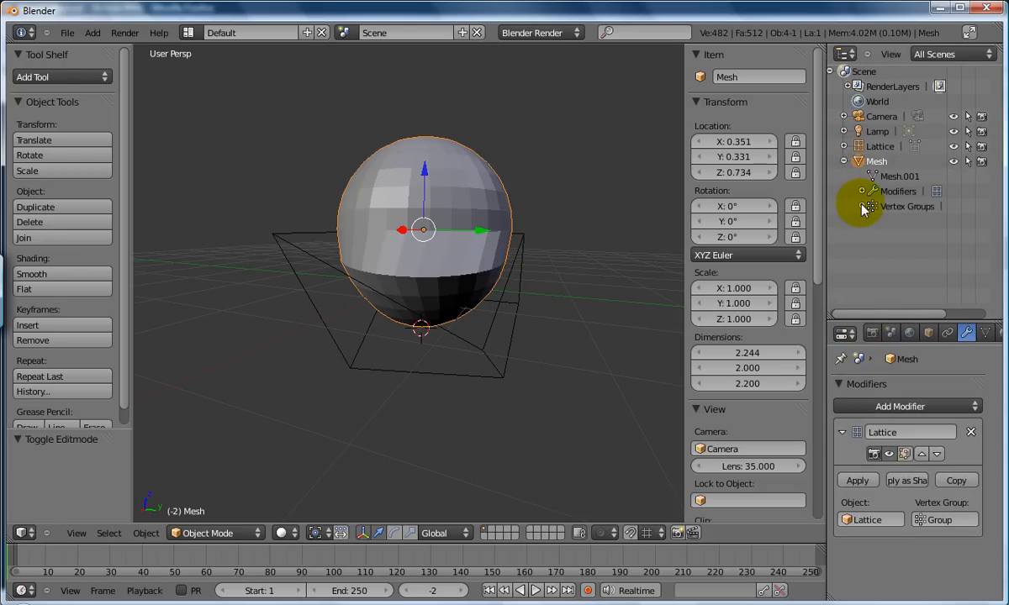
{"action": "left_click", "coordinate": [851, 205]}
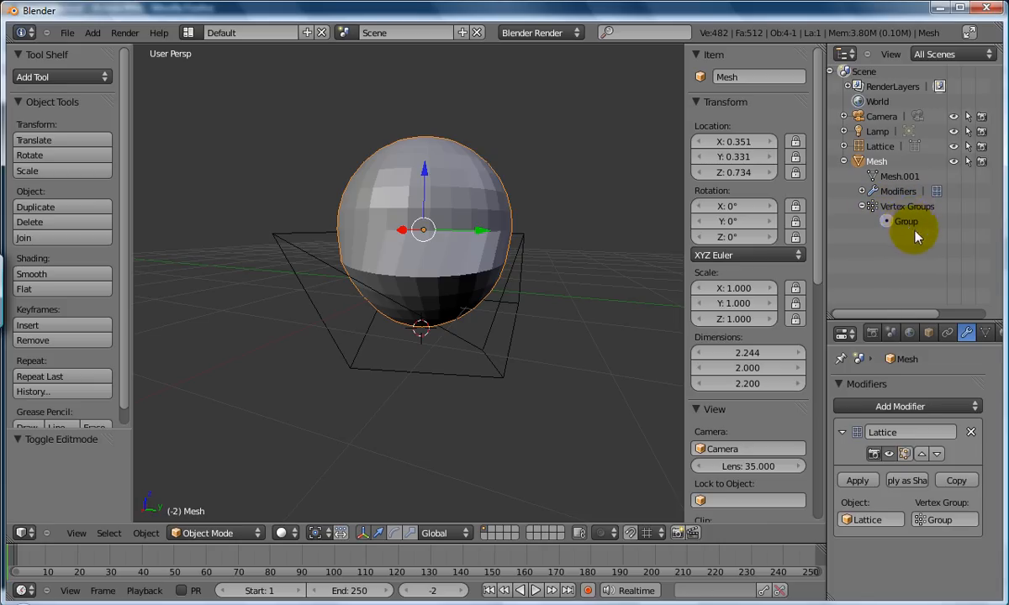
{"action": "mouse_move", "coordinate": [899, 210]}
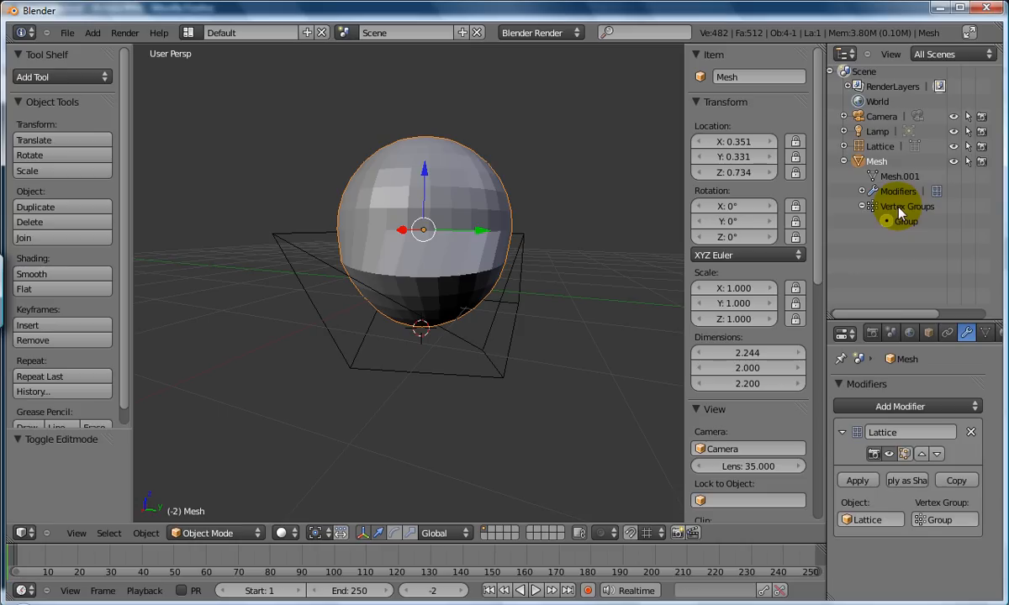
{"action": "key", "text": "Tab"}
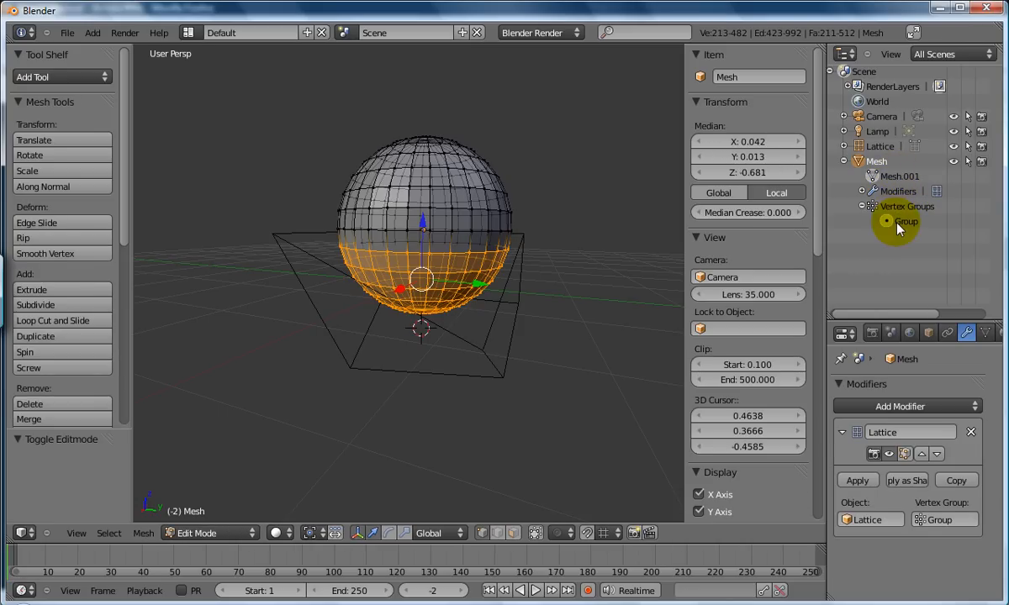
{"action": "right_click", "coordinate": [906, 222]}
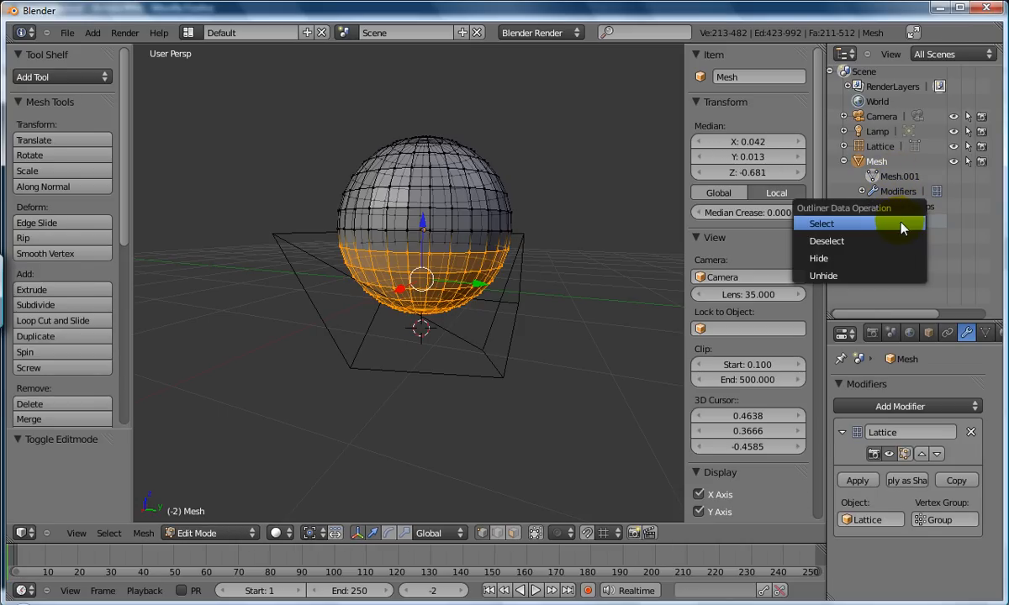
{"action": "mouse_move", "coordinate": [901, 225]}
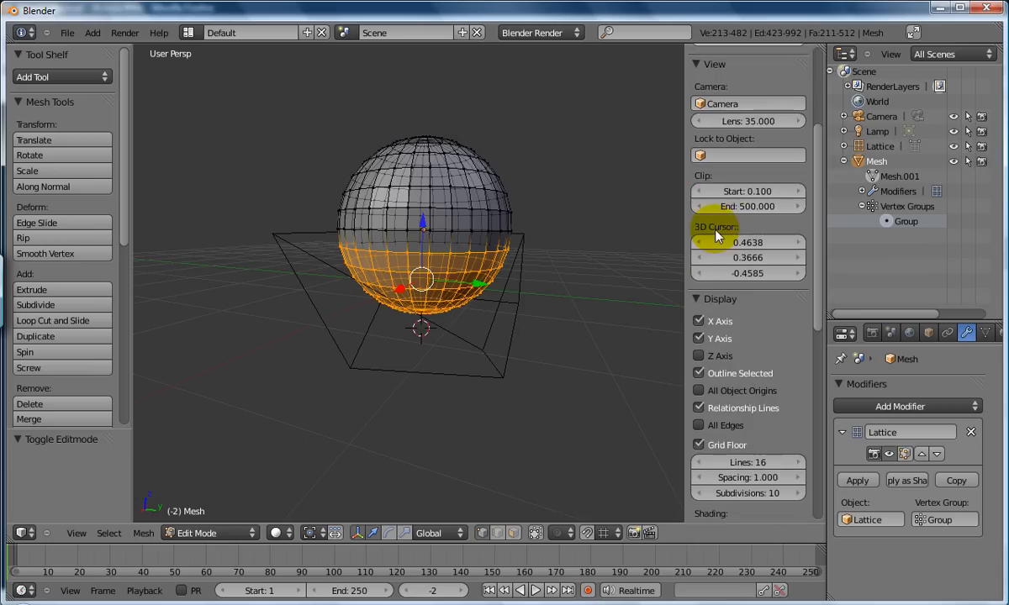
{"action": "scroll", "scroll_direction": "down", "scroll_amount": 3}
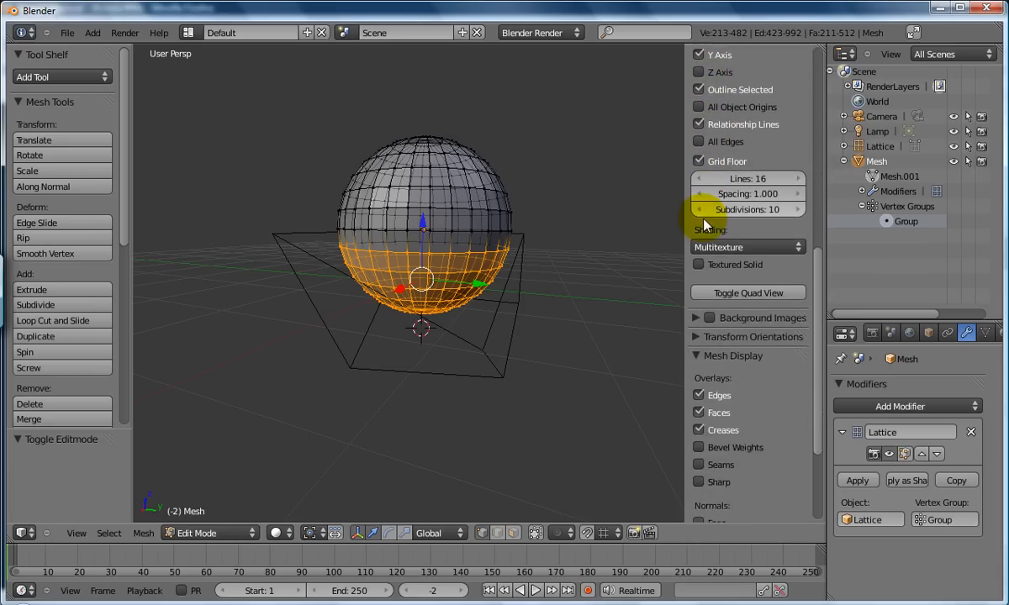
{"action": "scroll", "scroll_direction": "down", "scroll_amount": 3}
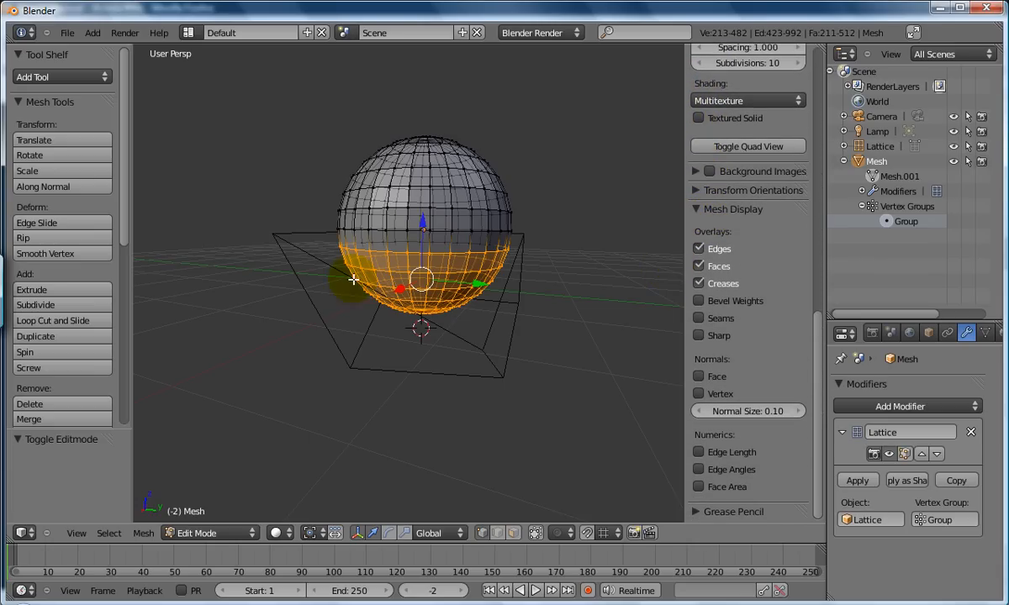
{"action": "mouse_move", "coordinate": [429, 292]}
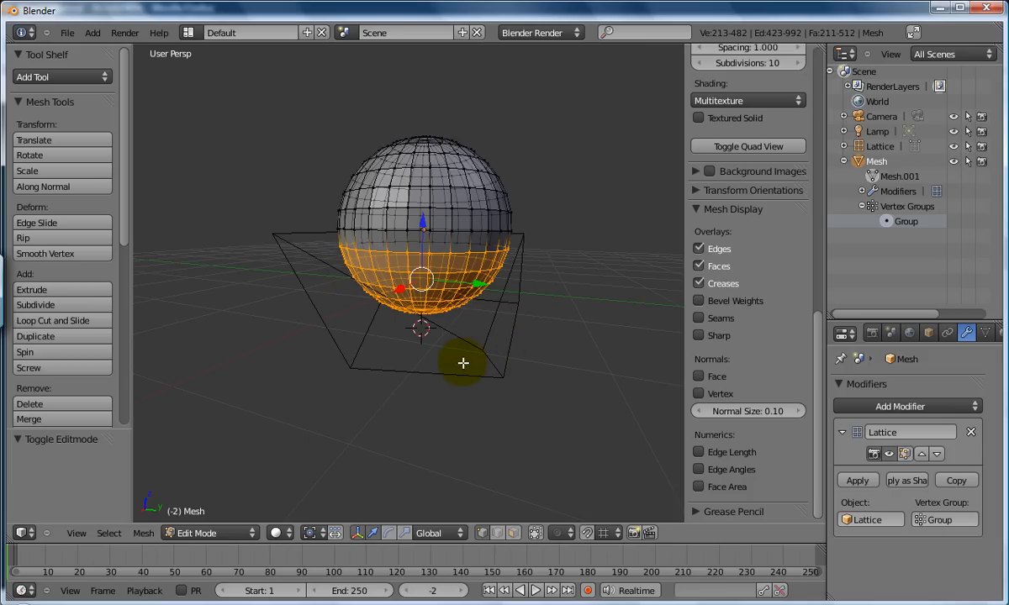
{"action": "left_click", "coordinate": [888, 454]}
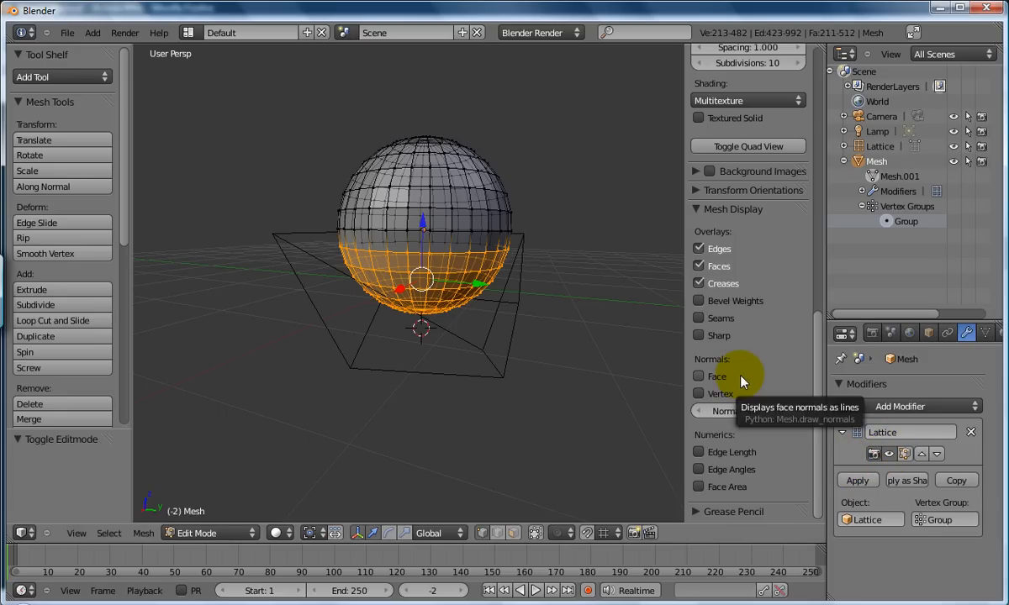
{"action": "mouse_move", "coordinate": [750, 364]}
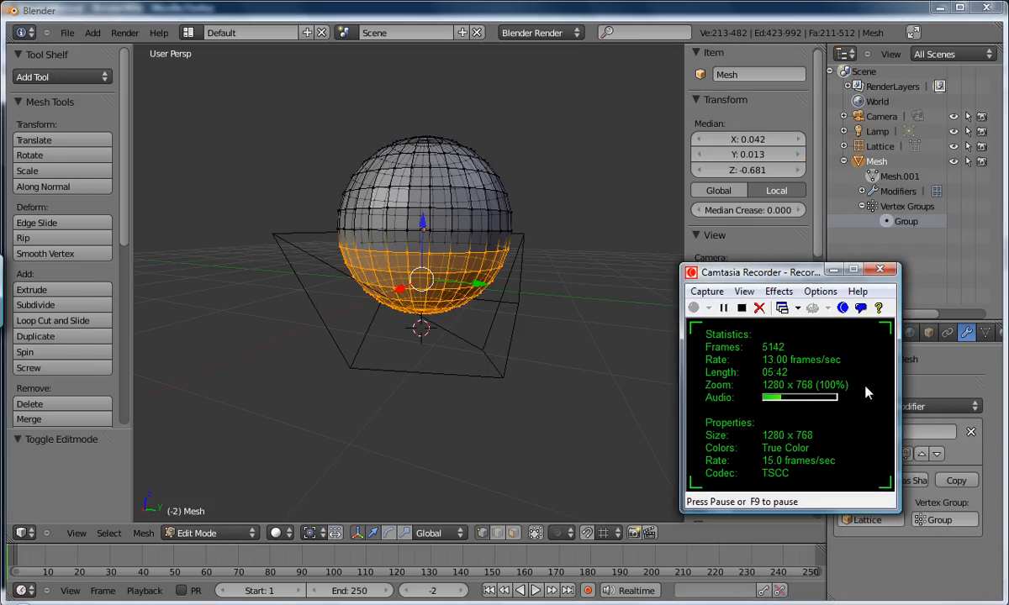
Step: Bring up Camtasia Recorder, move it toward the lower right and stop the capture at about six minutes
{"action": "left_click", "coordinate": [723, 308]}
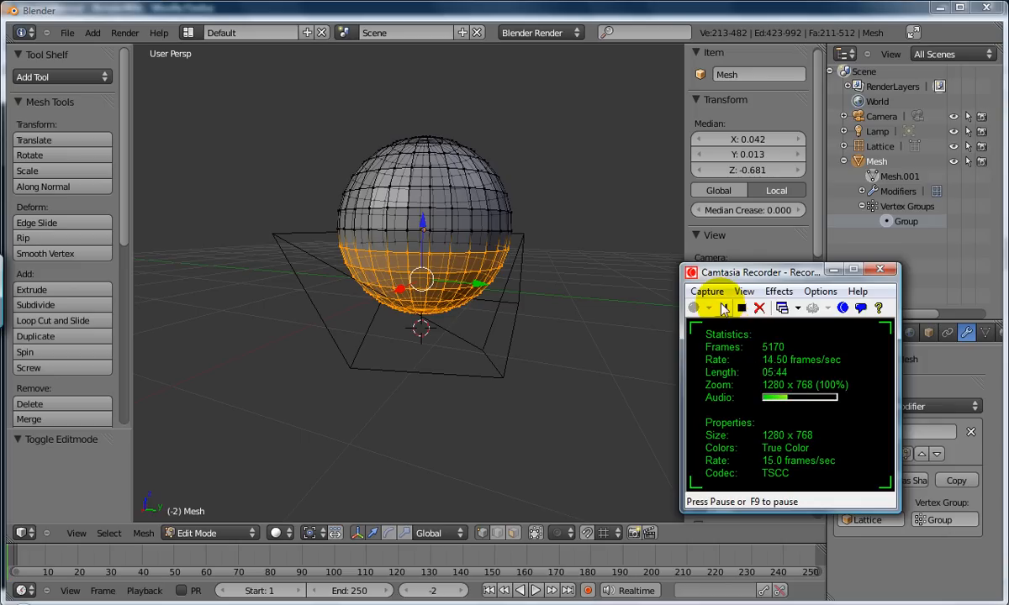
{"action": "mouse_move", "coordinate": [724, 308]}
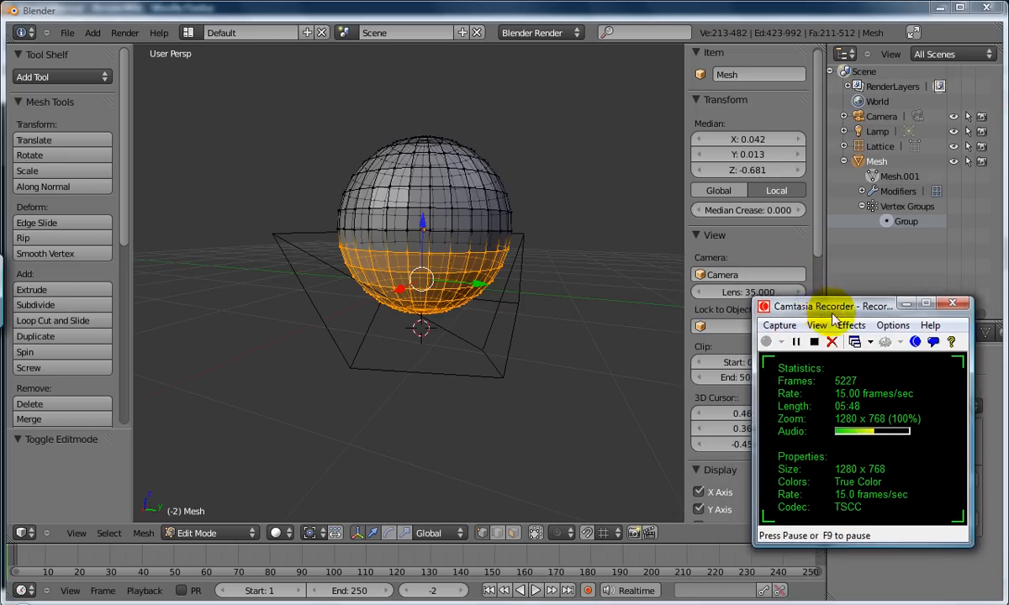
{"action": "left_click_drag", "start_coordinate": [811, 306], "coordinate": [833, 338]}
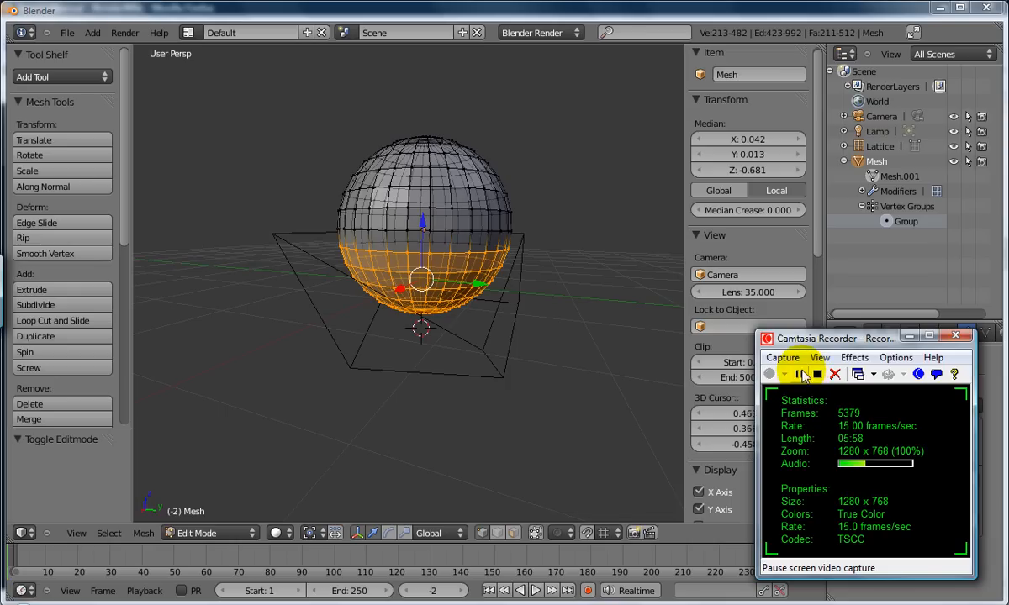
{"action": "left_click", "coordinate": [804, 374]}
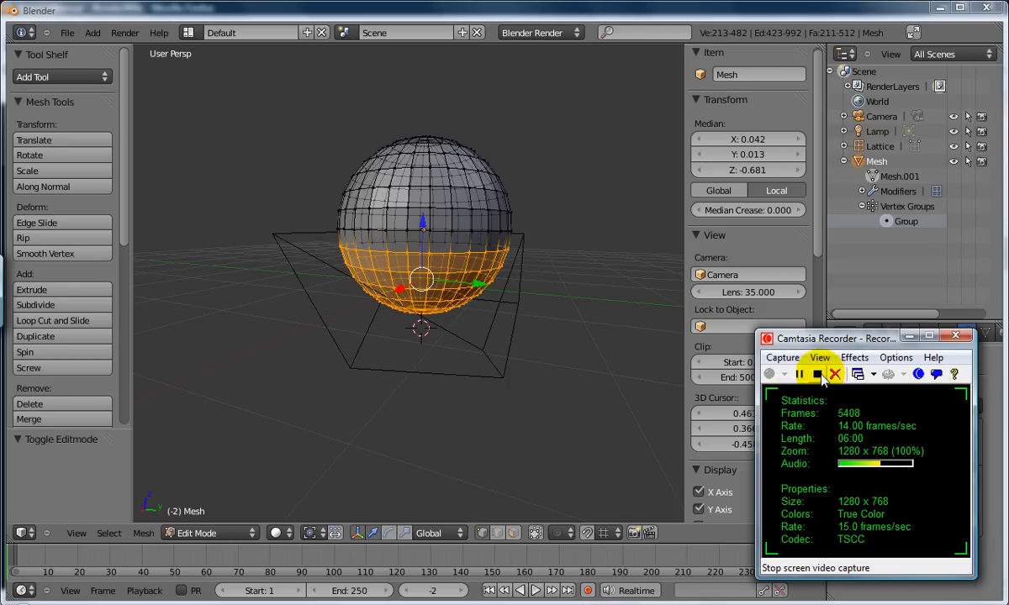